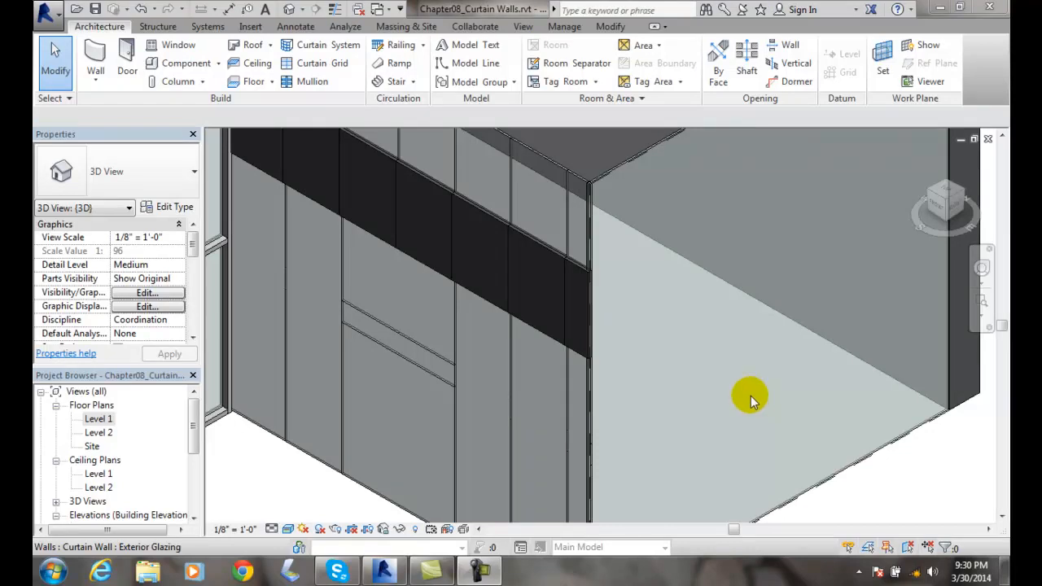
{"action": "mouse_move", "coordinate": [439, 388]}
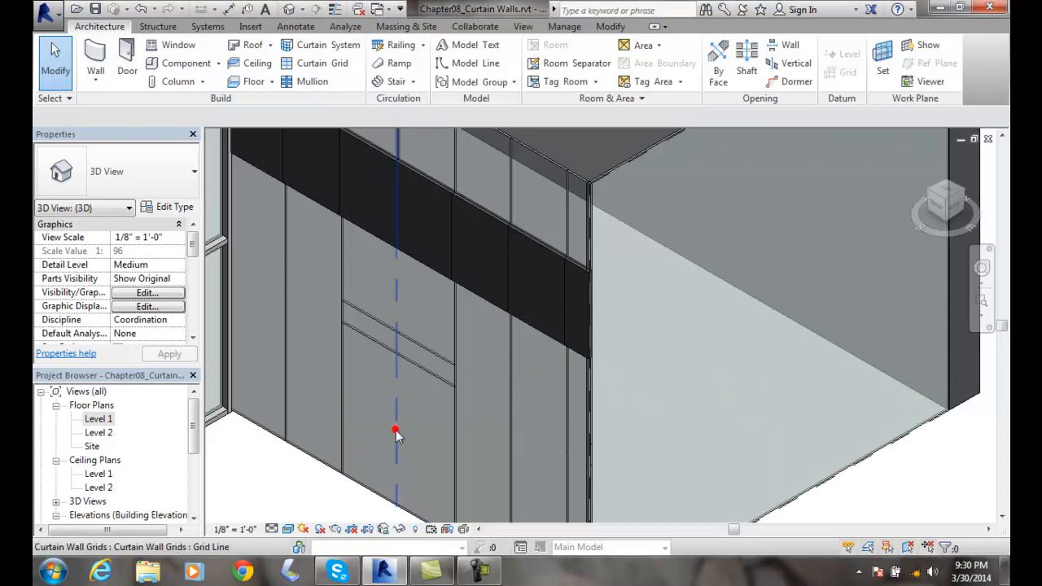
Remove the horizontal curtain grid segment crossing the lower panels and accept the grid warning
{"action": "left_click", "coordinate": [399, 431]}
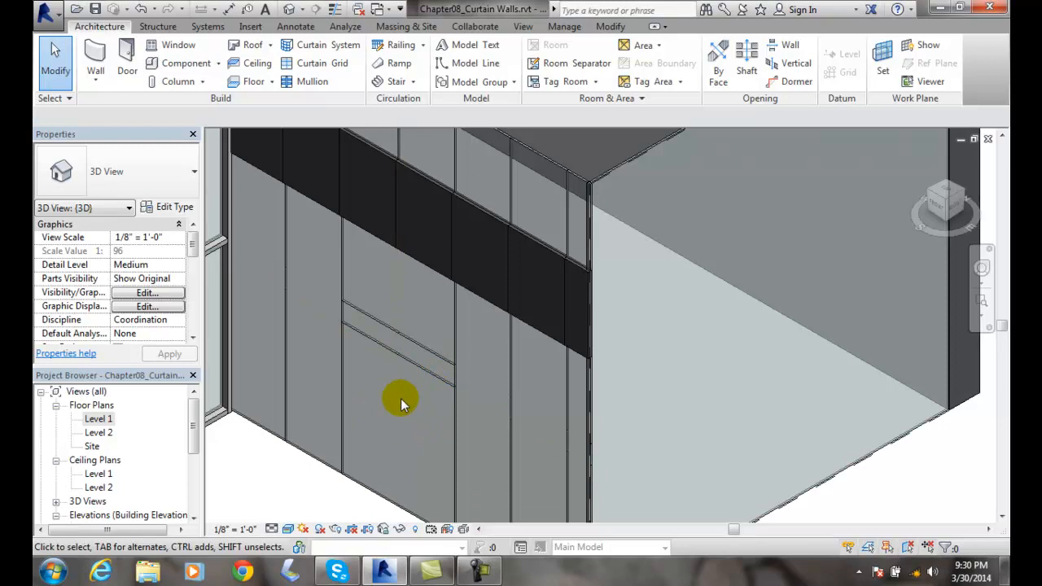
{"action": "mouse_move", "coordinate": [348, 417]}
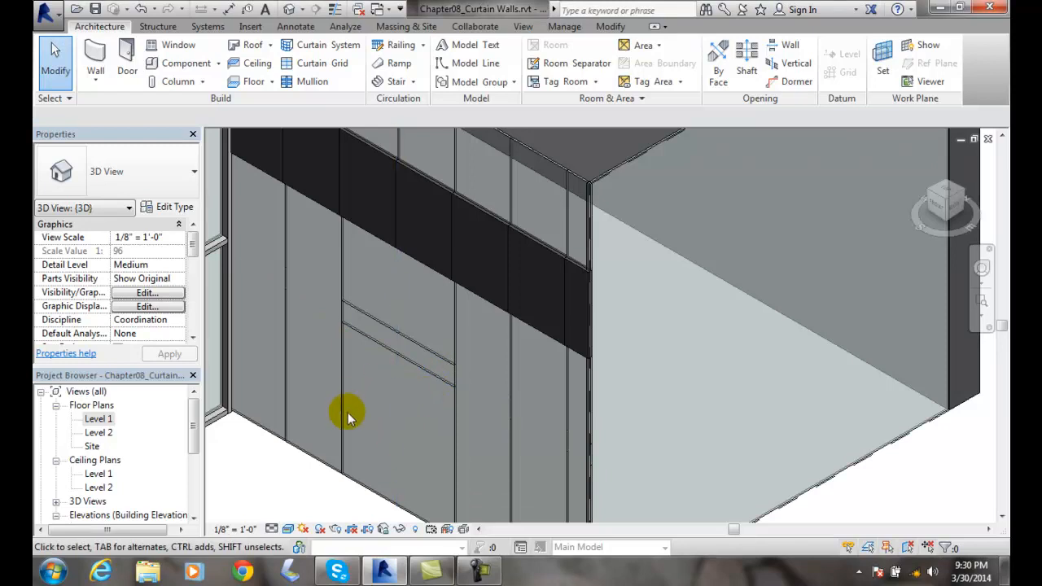
{"action": "mouse_move", "coordinate": [417, 389]}
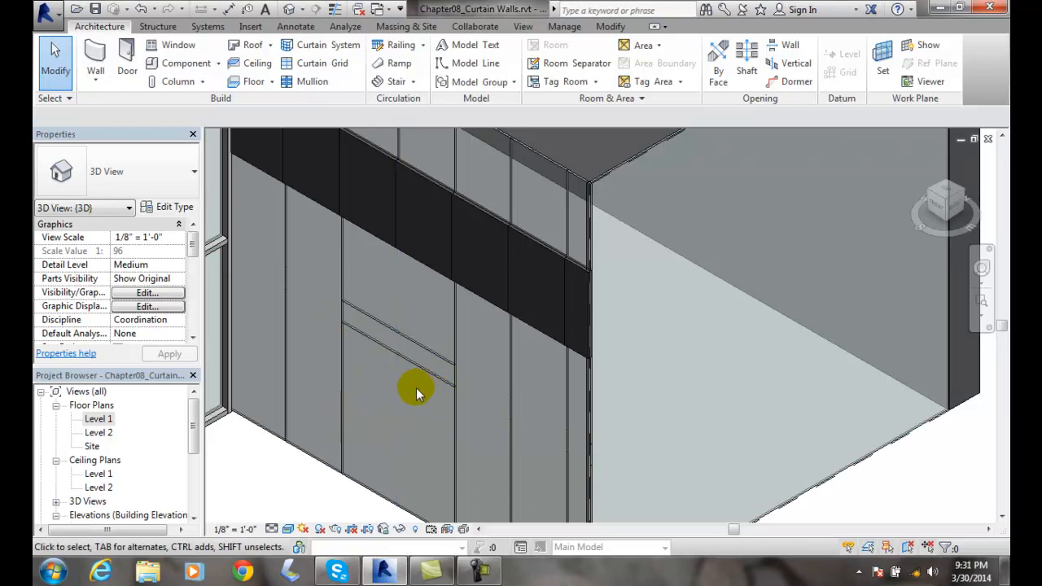
{"action": "mouse_move", "coordinate": [415, 367]}
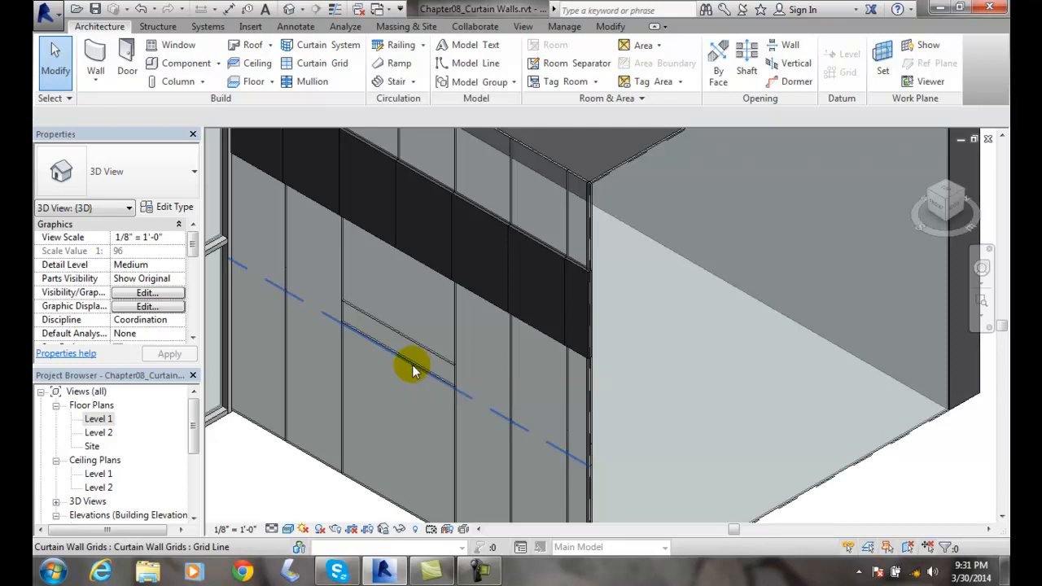
{"action": "left_click", "coordinate": [411, 366]}
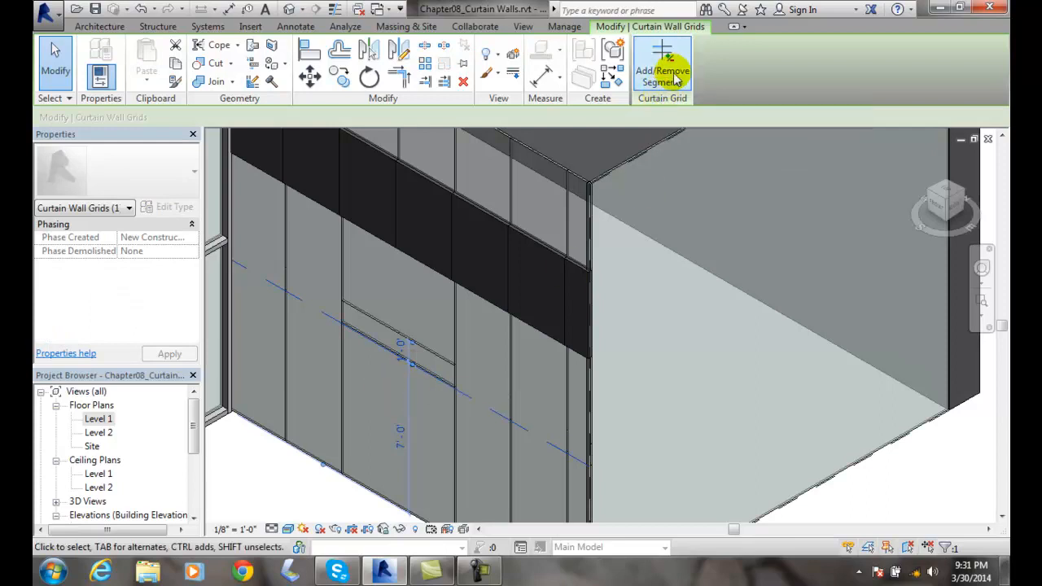
{"action": "mouse_move", "coordinate": [664, 74]}
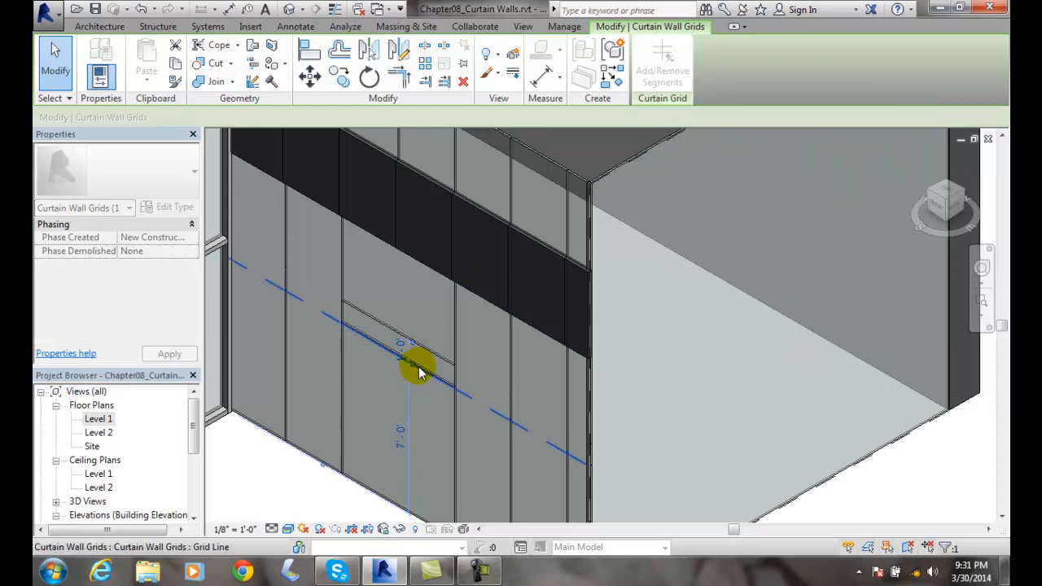
{"action": "mouse_move", "coordinate": [383, 415]}
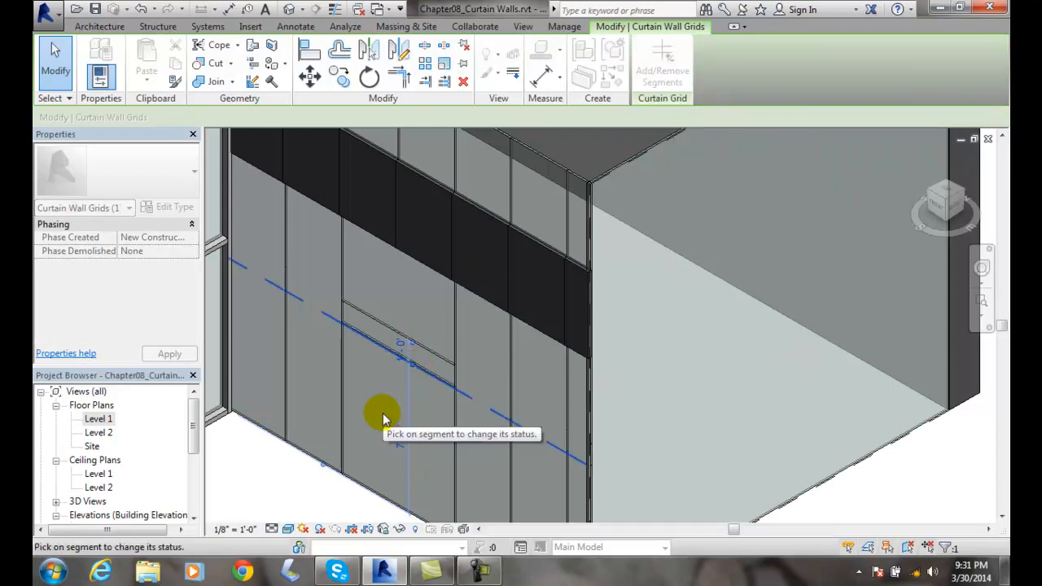
{"action": "mouse_move", "coordinate": [423, 366]}
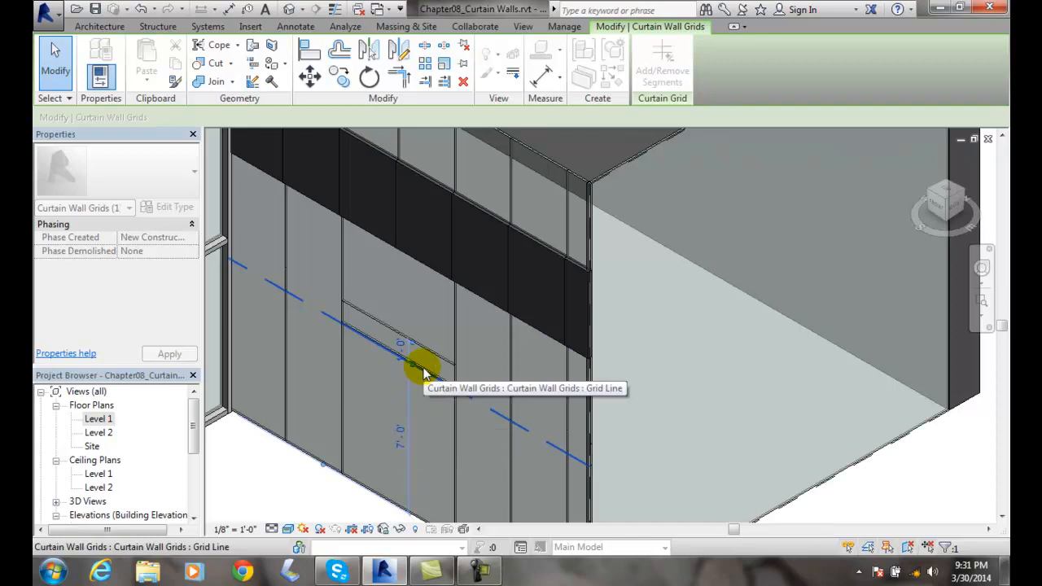
{"action": "left_click", "coordinate": [423, 371]}
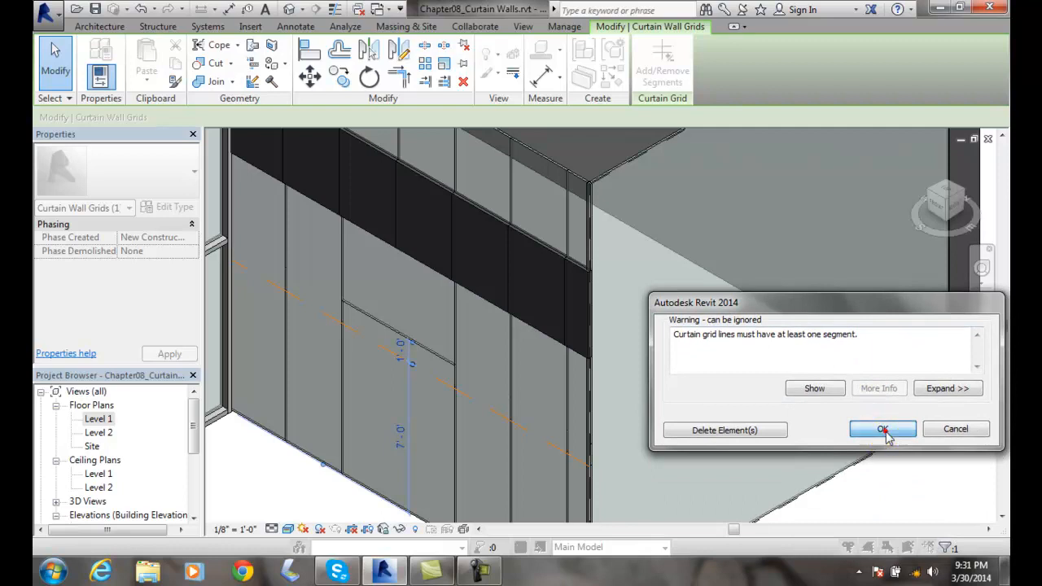
{"action": "left_click", "coordinate": [883, 430]}
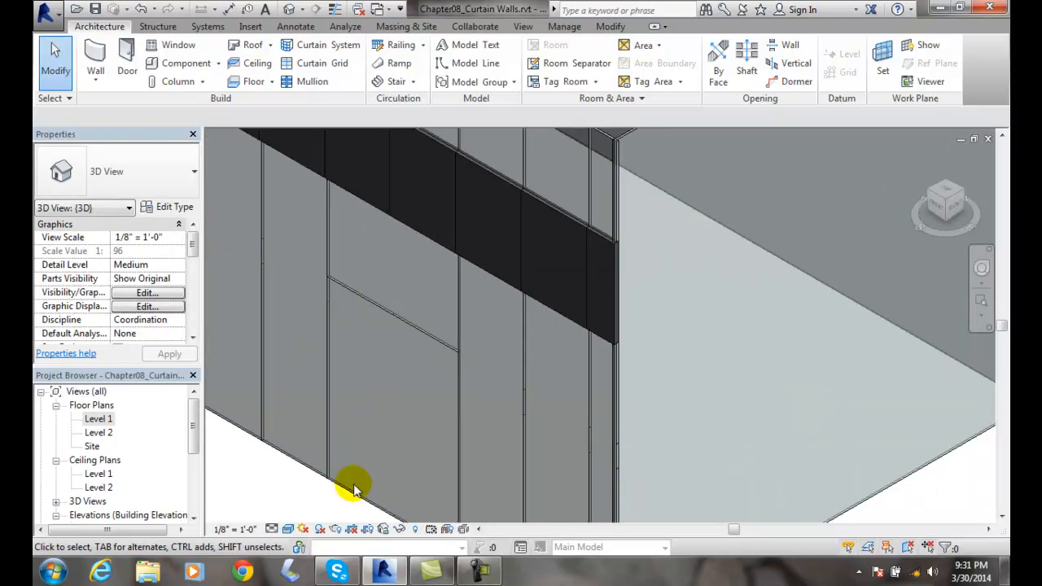
{"action": "mouse_move", "coordinate": [423, 430]}
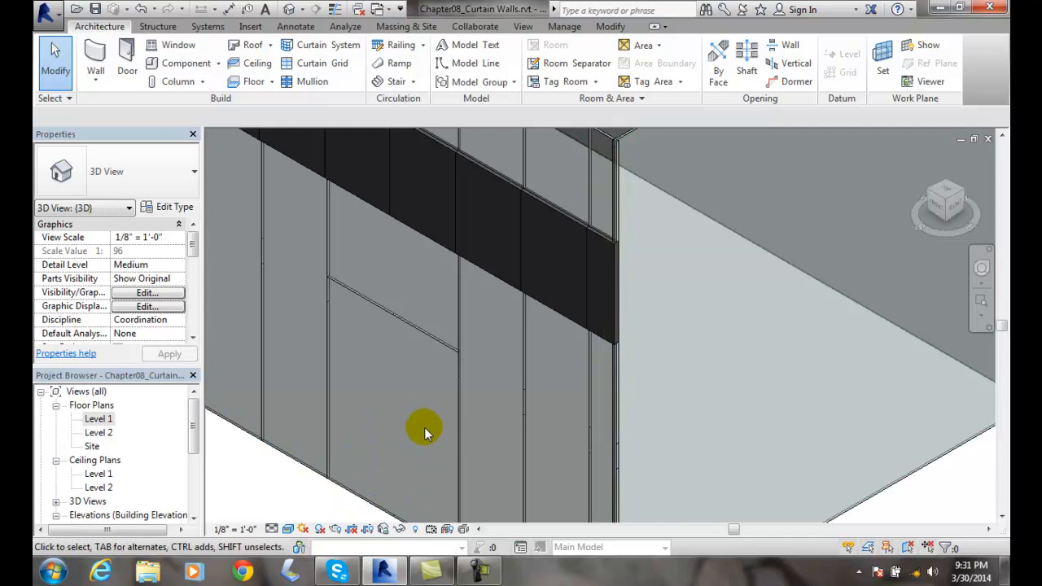
Select the enlarged lower curtain panel and bring up its list of available types
{"action": "left_click", "coordinate": [424, 427]}
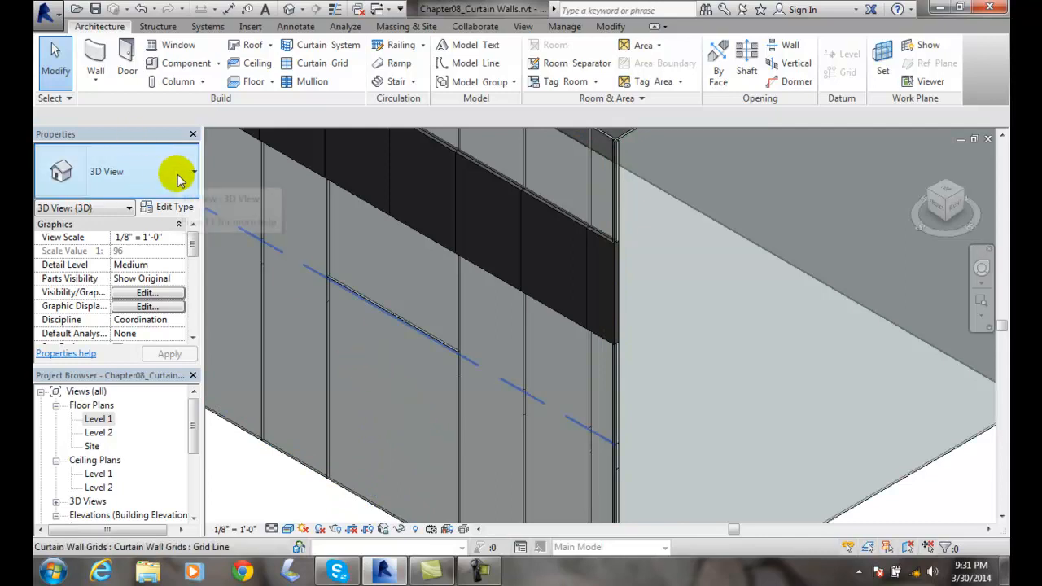
{"action": "left_click", "coordinate": [427, 388]}
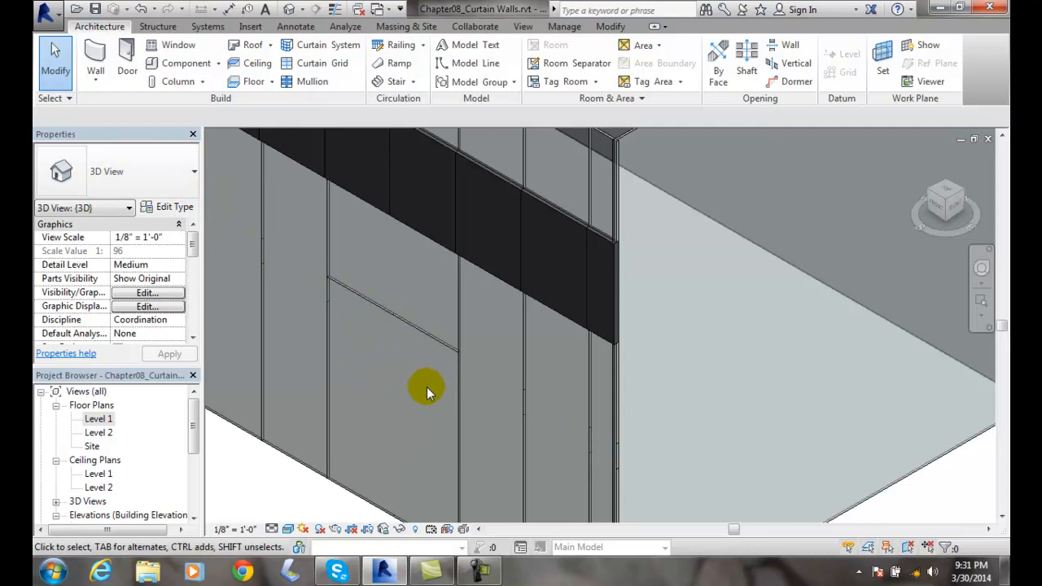
{"action": "mouse_move", "coordinate": [362, 518]}
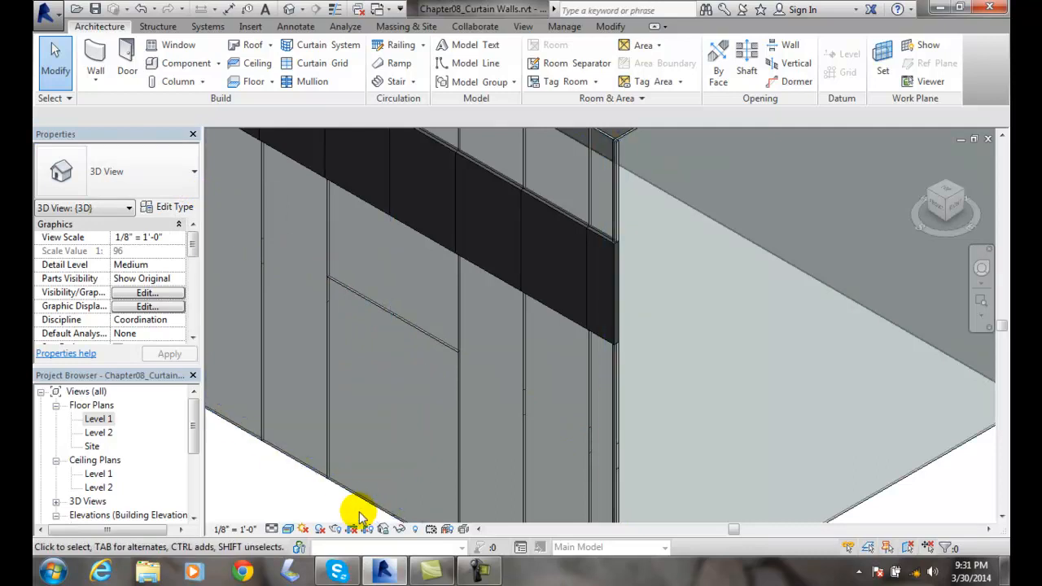
{"action": "left_click", "coordinate": [361, 521]}
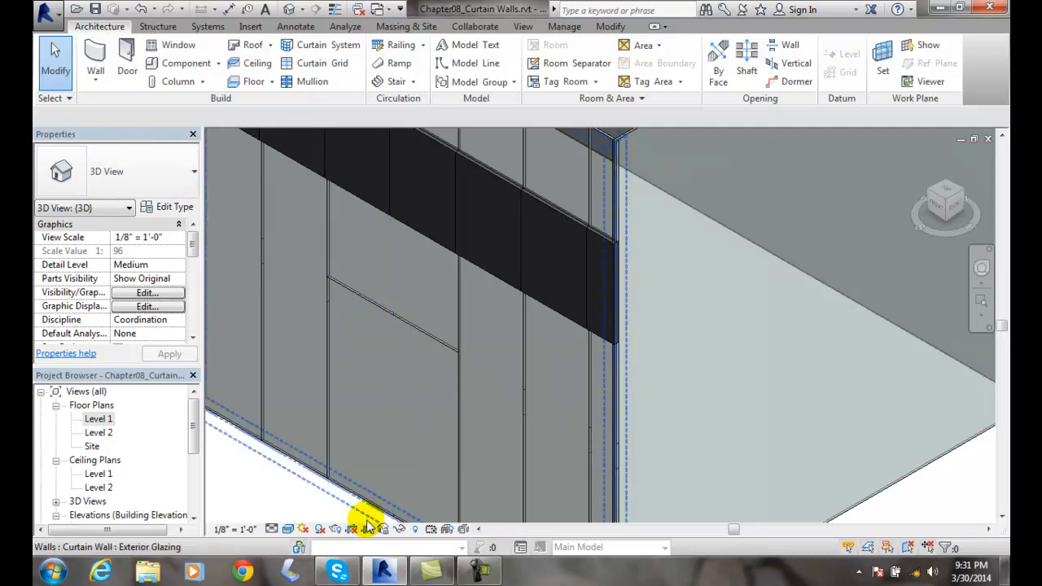
{"action": "left_click", "coordinate": [355, 431]}
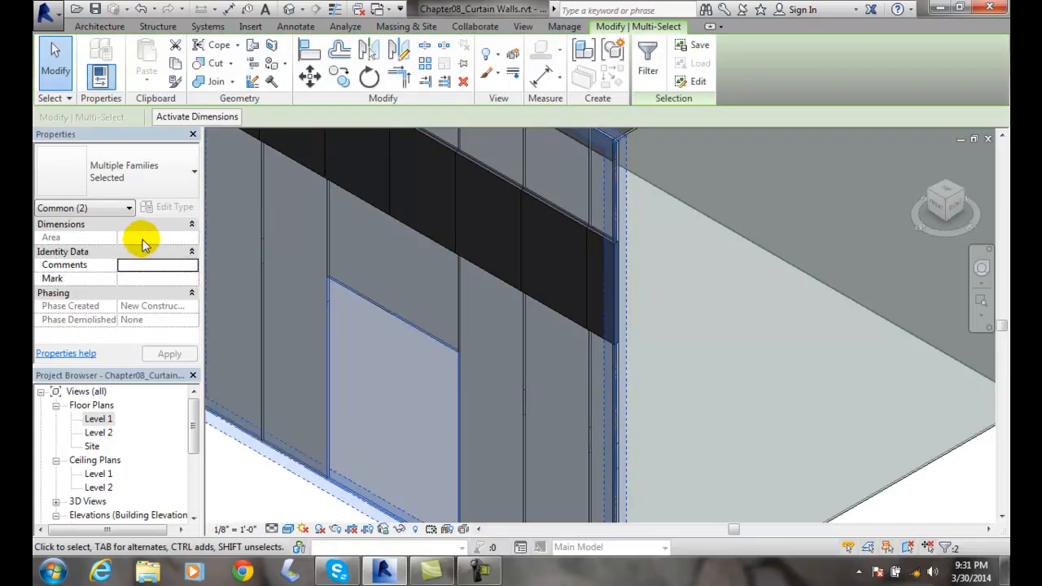
{"action": "mouse_move", "coordinate": [176, 192]}
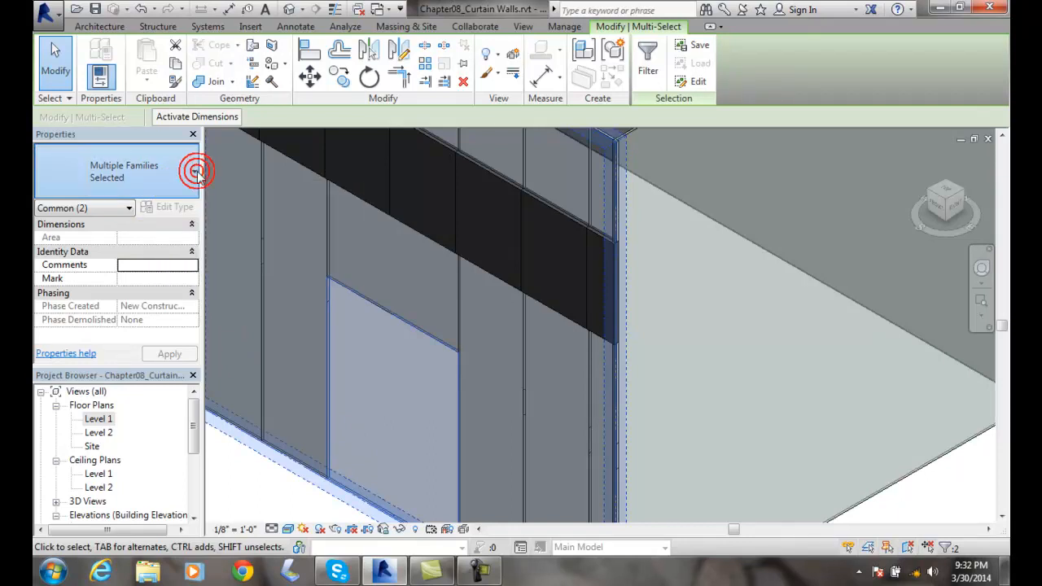
{"action": "left_click", "coordinate": [192, 171]}
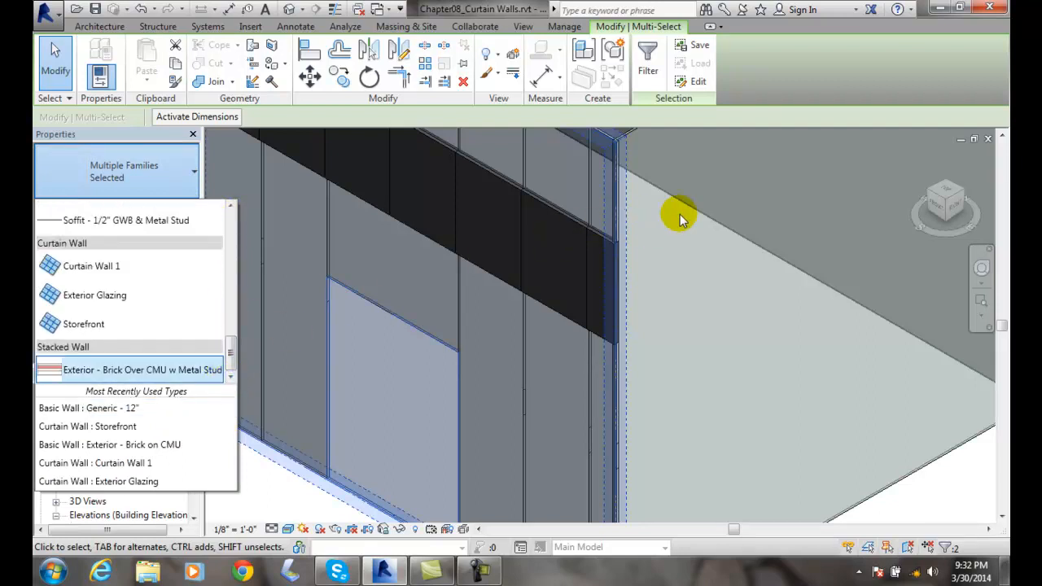
{"action": "mouse_move", "coordinate": [687, 220]}
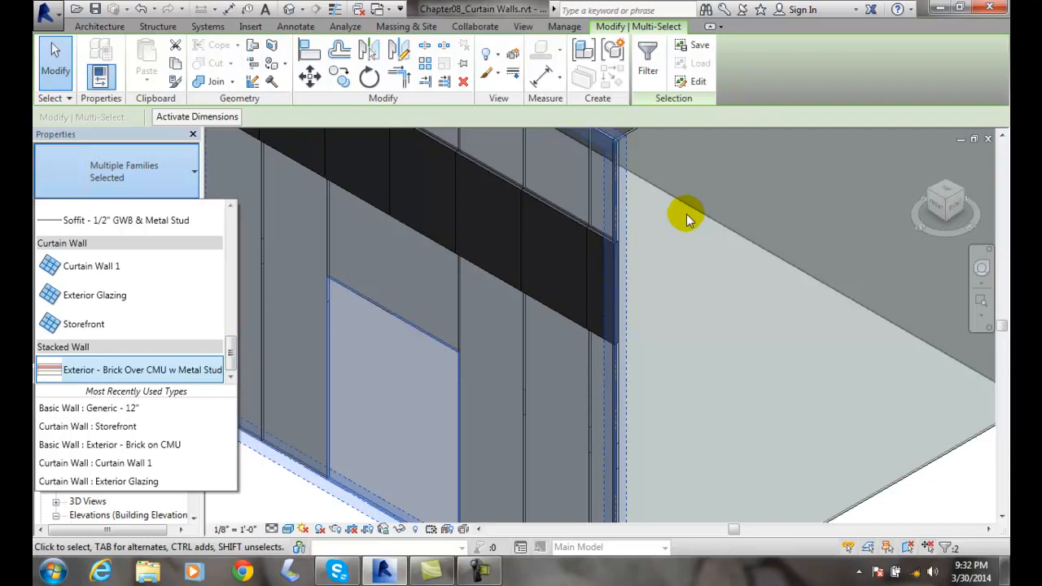
{"action": "mouse_move", "coordinate": [681, 202]}
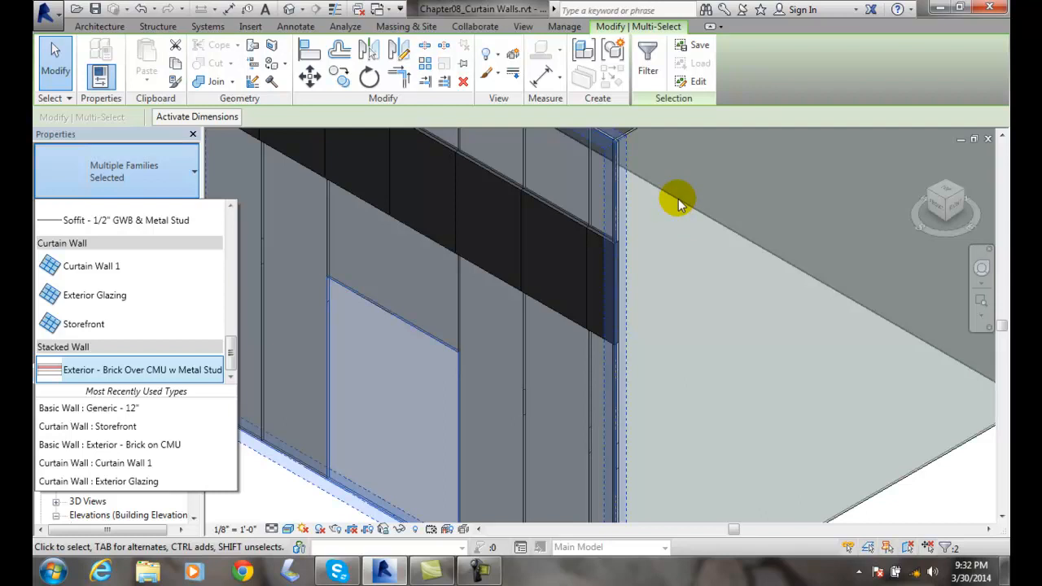
{"action": "mouse_move", "coordinate": [389, 78]}
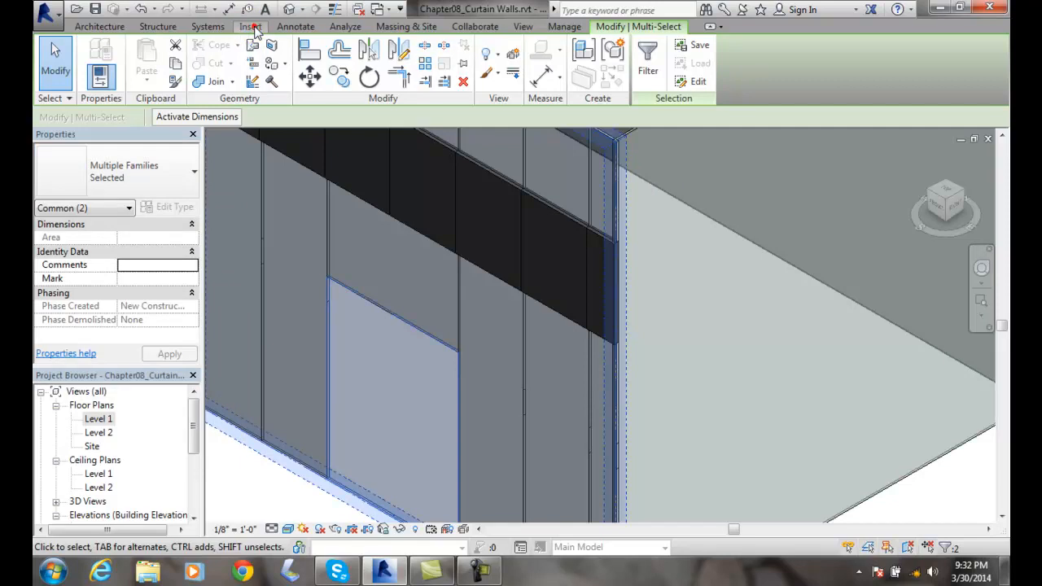
Load the Curtain Wall Dbl Glass, Sgl Glass and Store Front-Dbl door families from the Doors library
{"action": "left_click", "coordinate": [251, 26]}
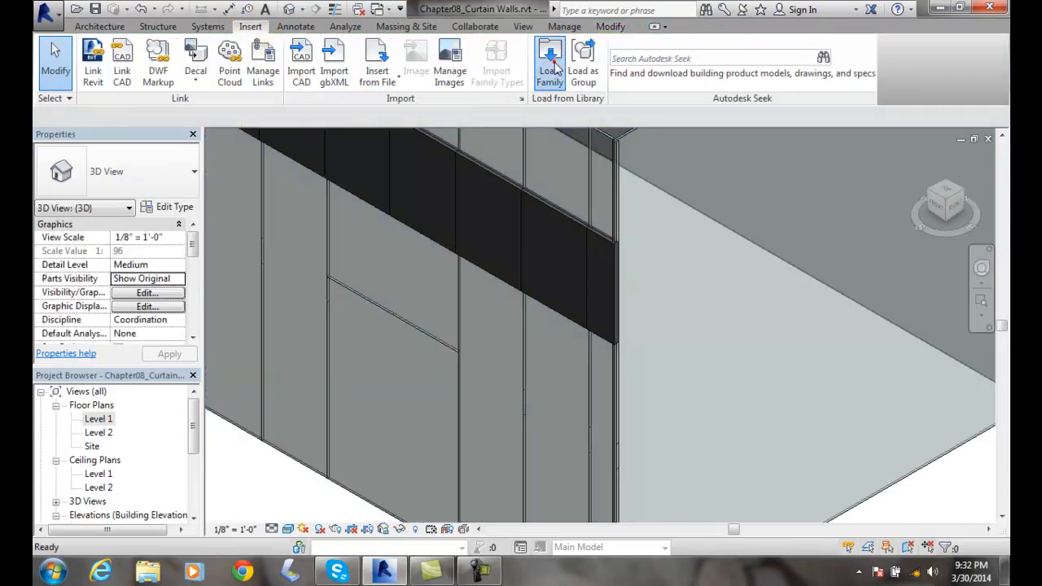
{"action": "left_click", "coordinate": [550, 62]}
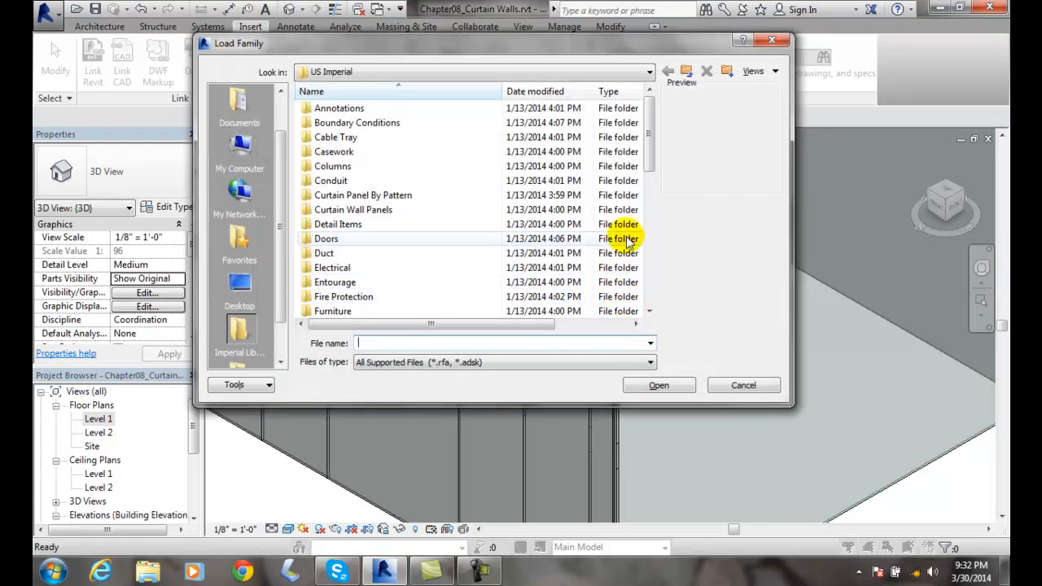
{"action": "double_click", "coordinate": [326, 238]}
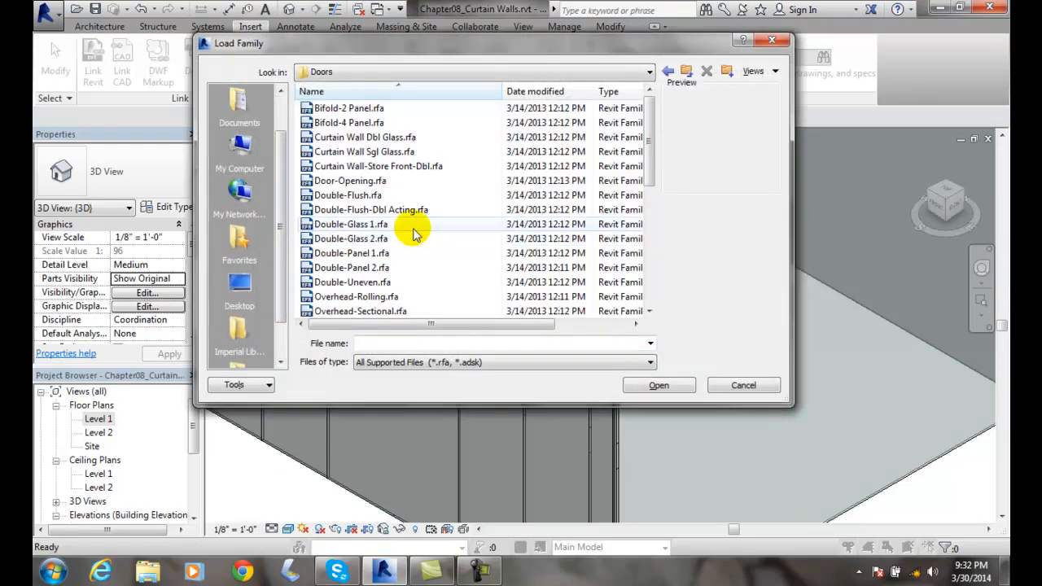
{"action": "mouse_move", "coordinate": [440, 227]}
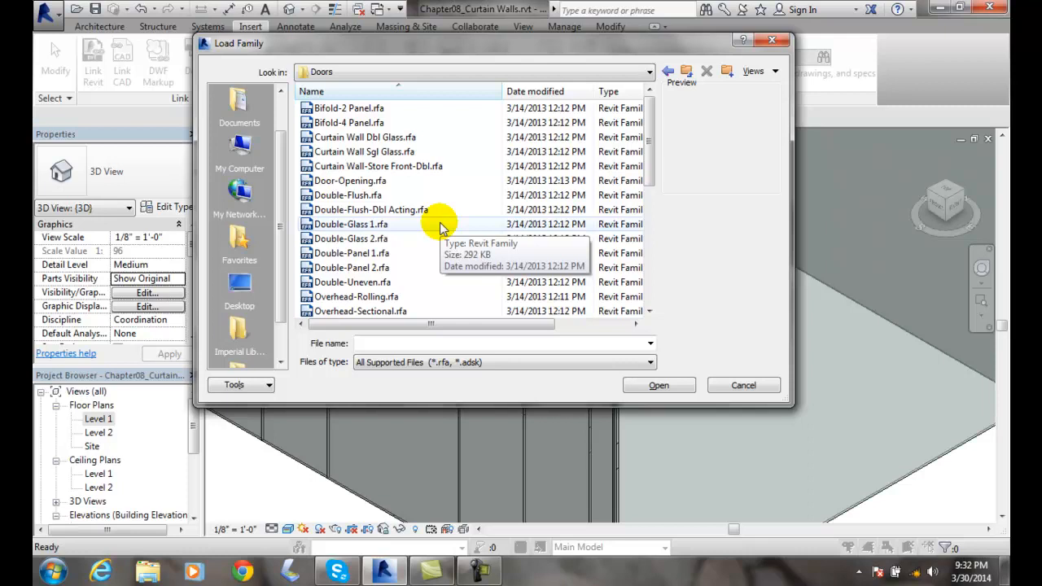
{"action": "mouse_move", "coordinate": [459, 228]}
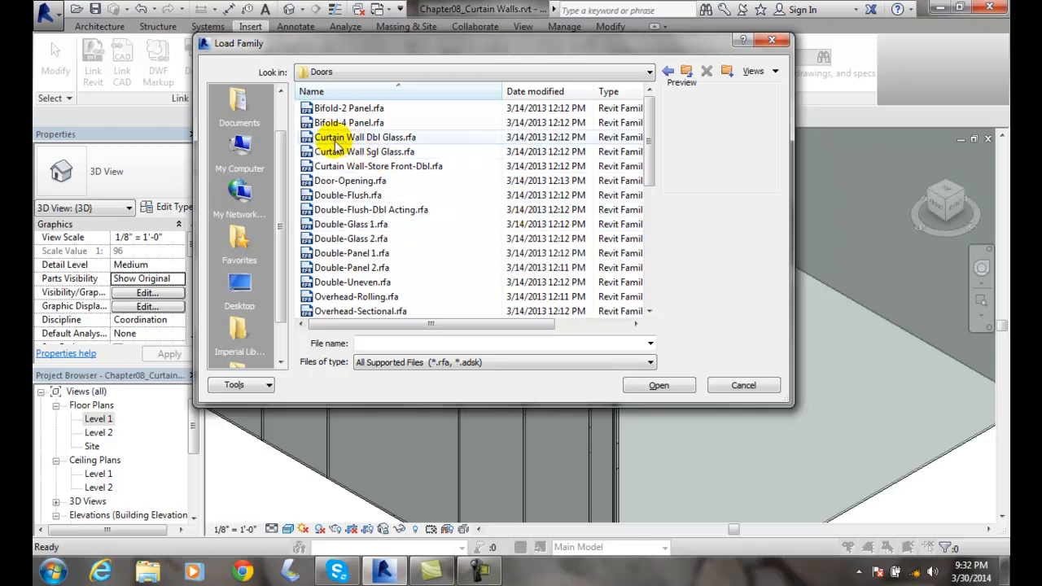
{"action": "left_click", "coordinate": [364, 137]}
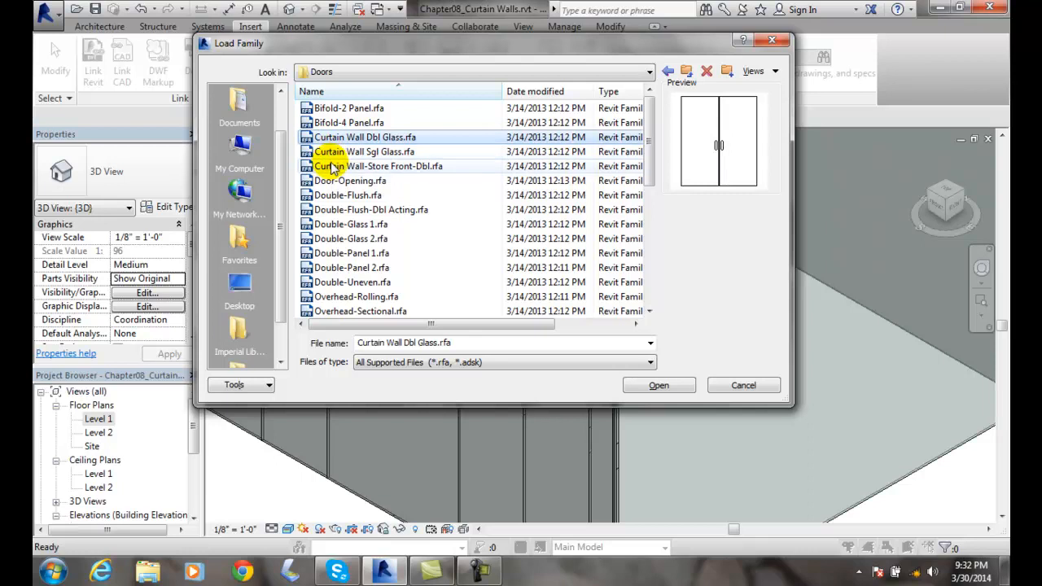
{"action": "left_click", "coordinate": [364, 152]}
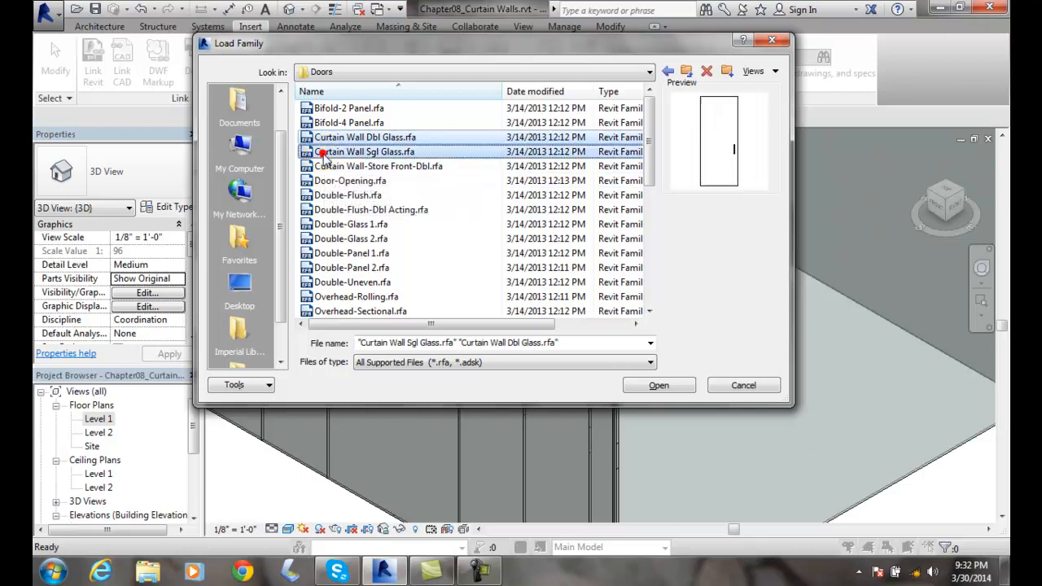
{"action": "left_click", "coordinate": [378, 166]}
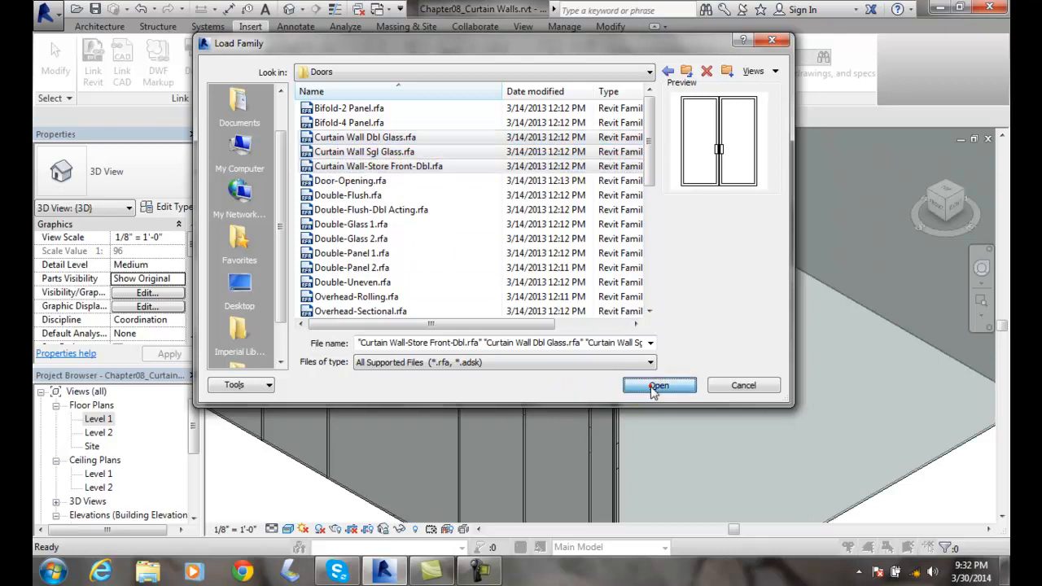
{"action": "left_click", "coordinate": [658, 384]}
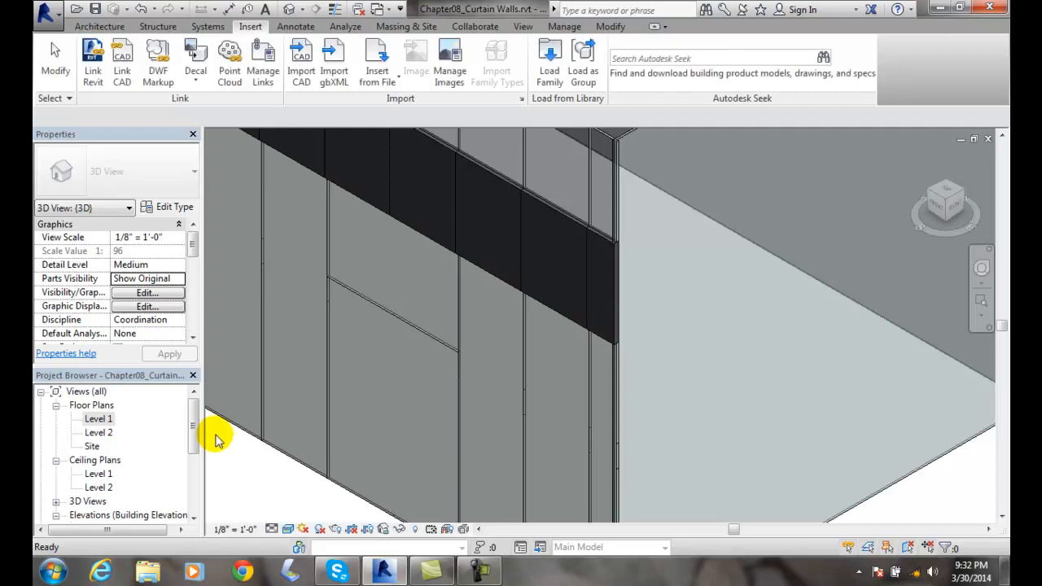
{"action": "left_click", "coordinate": [417, 453]}
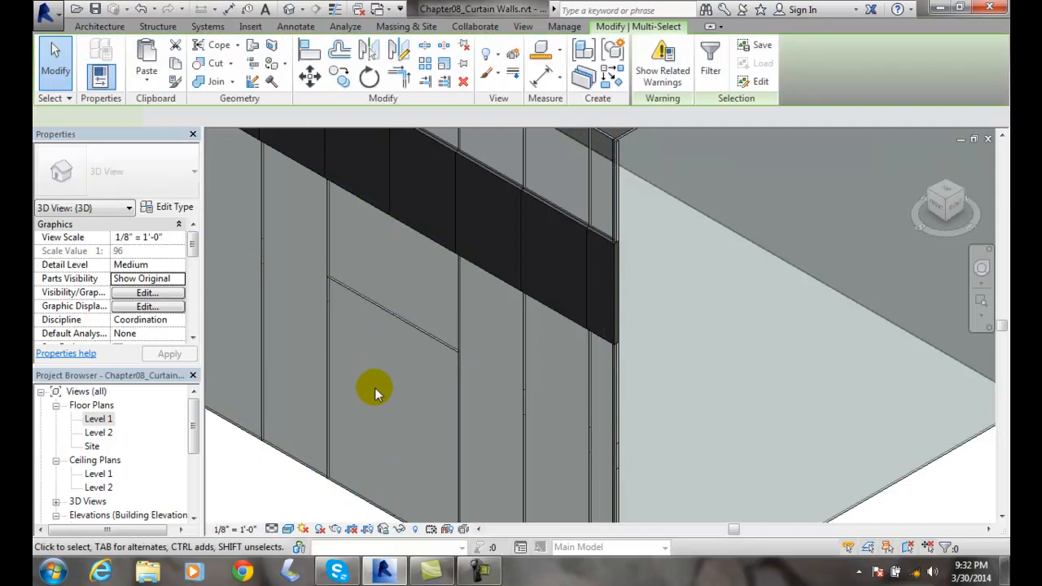
{"action": "left_click", "coordinate": [378, 396]}
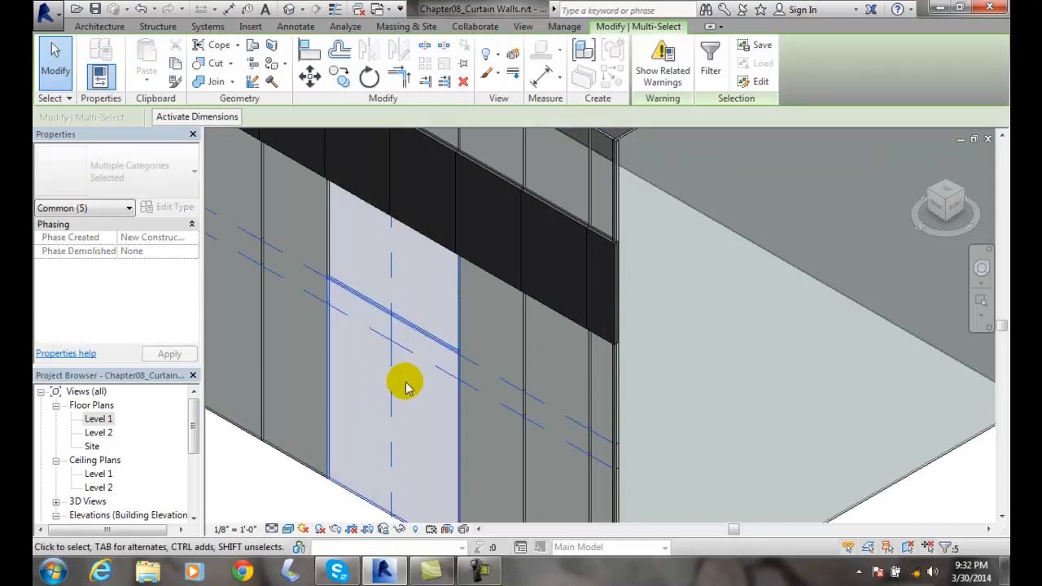
{"action": "left_click", "coordinate": [710, 62]}
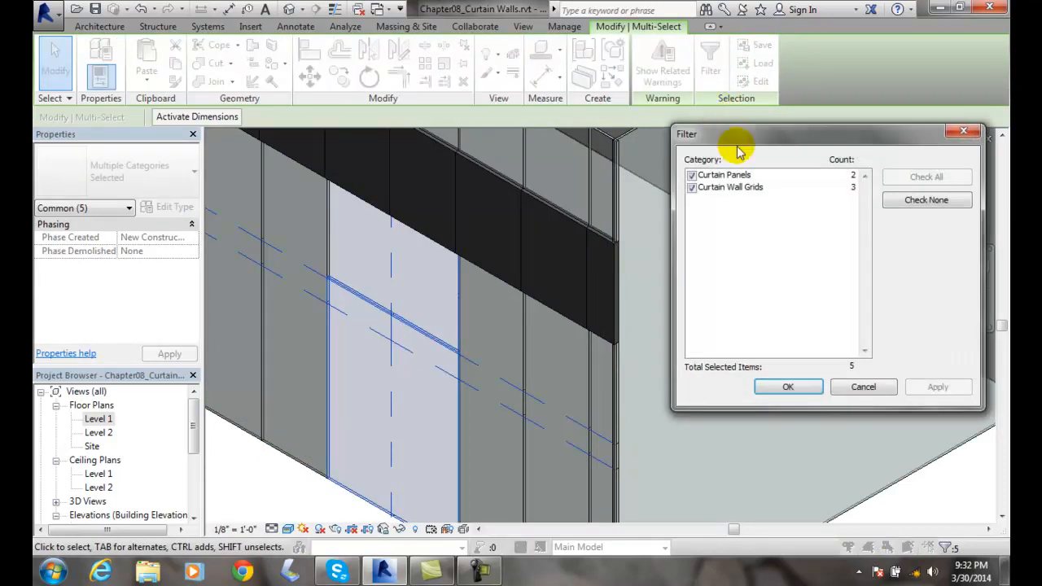
{"action": "left_click", "coordinate": [692, 187]}
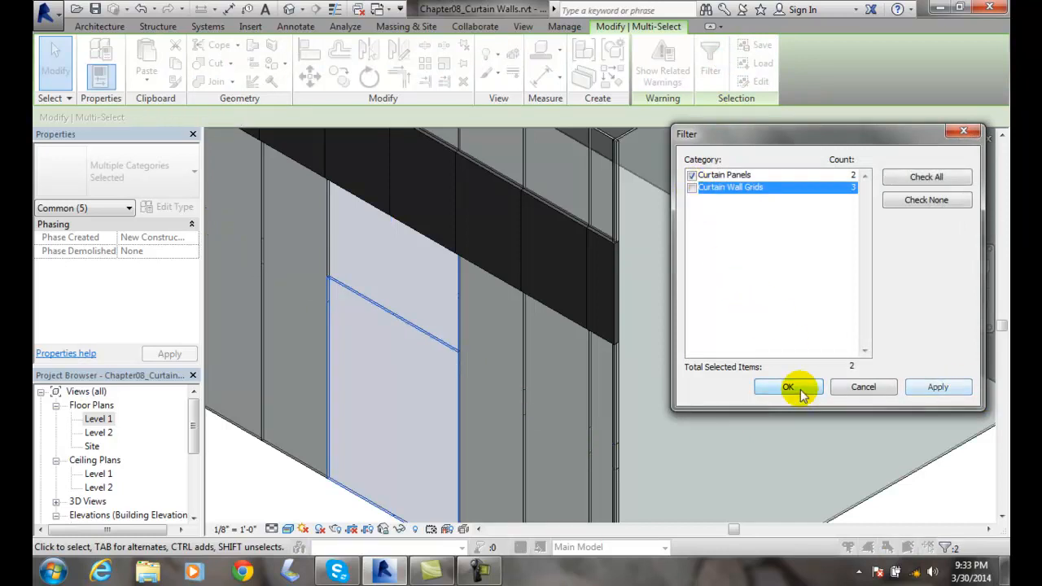
{"action": "left_click", "coordinate": [788, 388]}
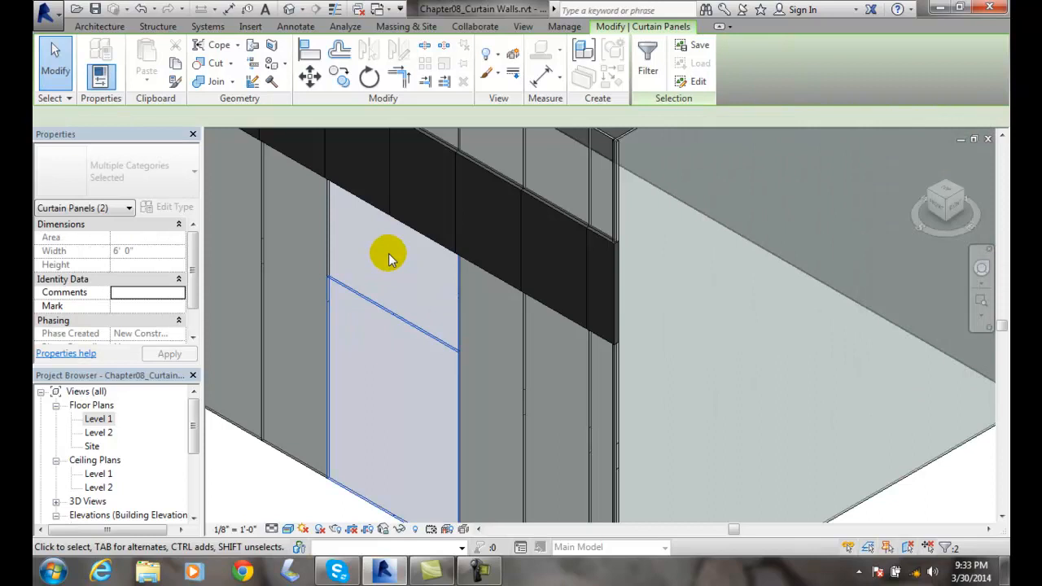
{"action": "left_click", "coordinate": [388, 259]}
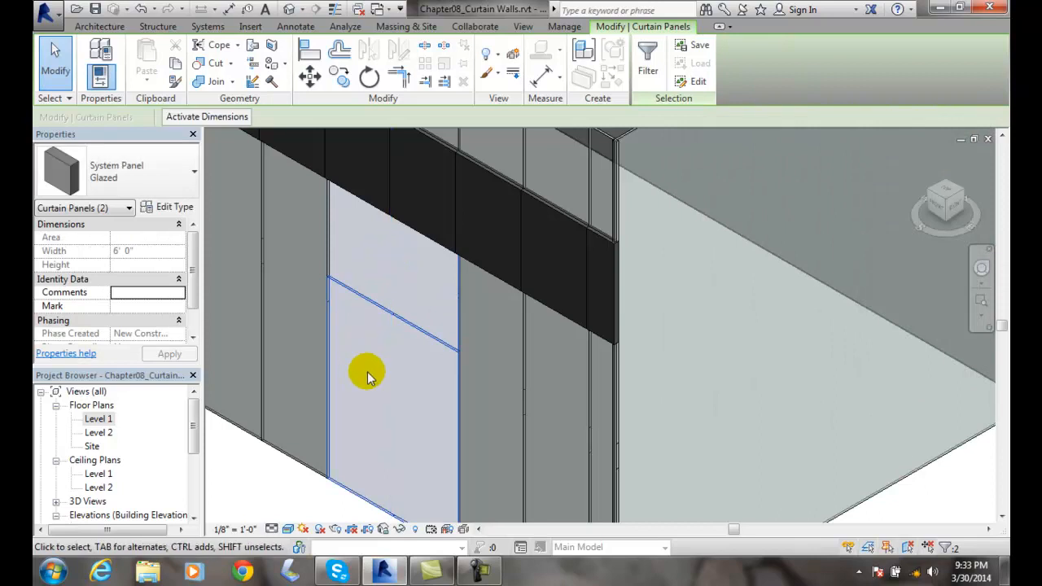
{"action": "left_click", "coordinate": [251, 26]}
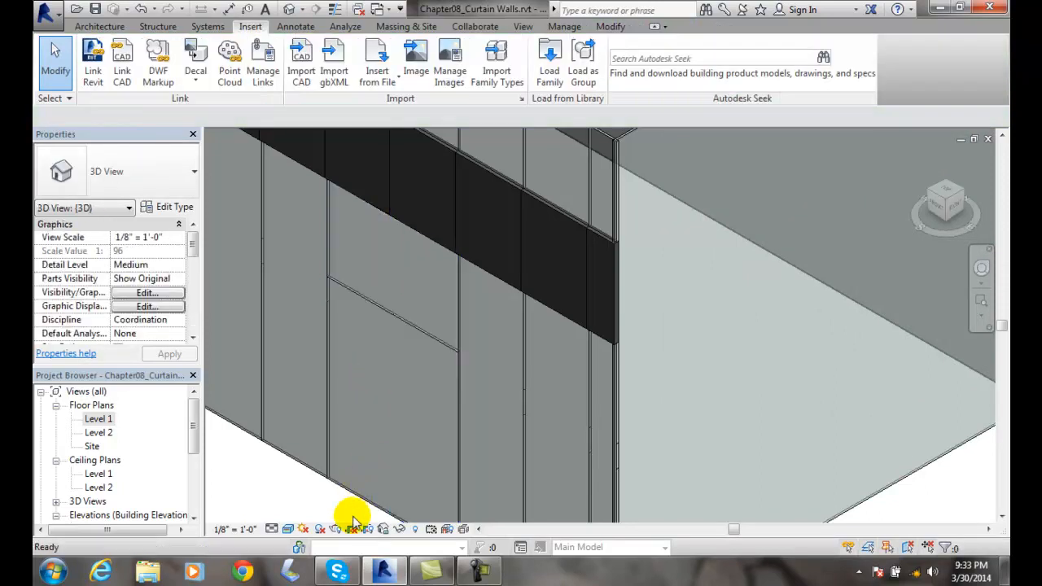
Remove the vertical curtain grid segment below the short horizontal grid line
{"action": "left_click", "coordinate": [350, 478]}
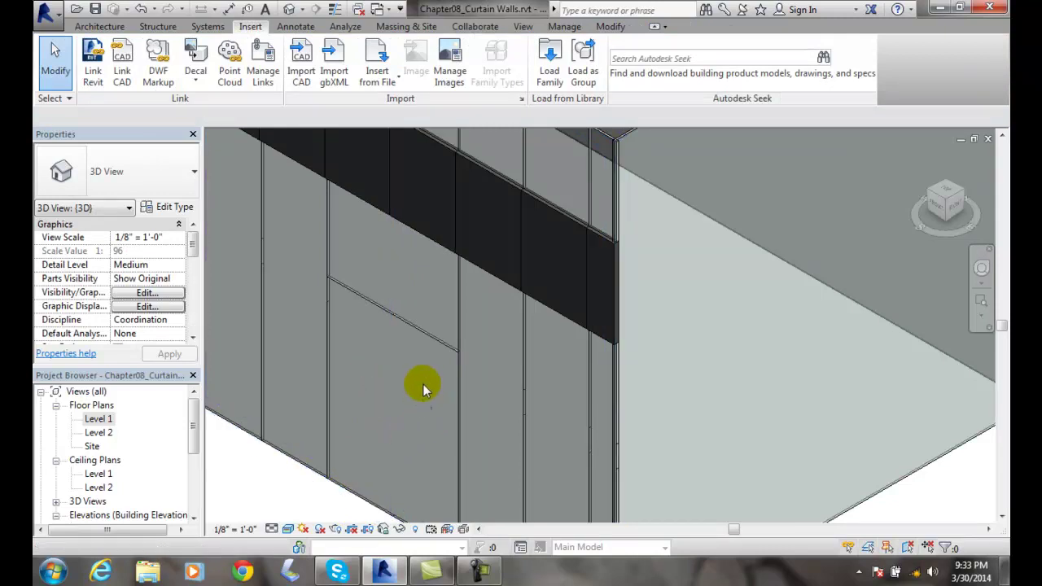
{"action": "mouse_move", "coordinate": [453, 476]}
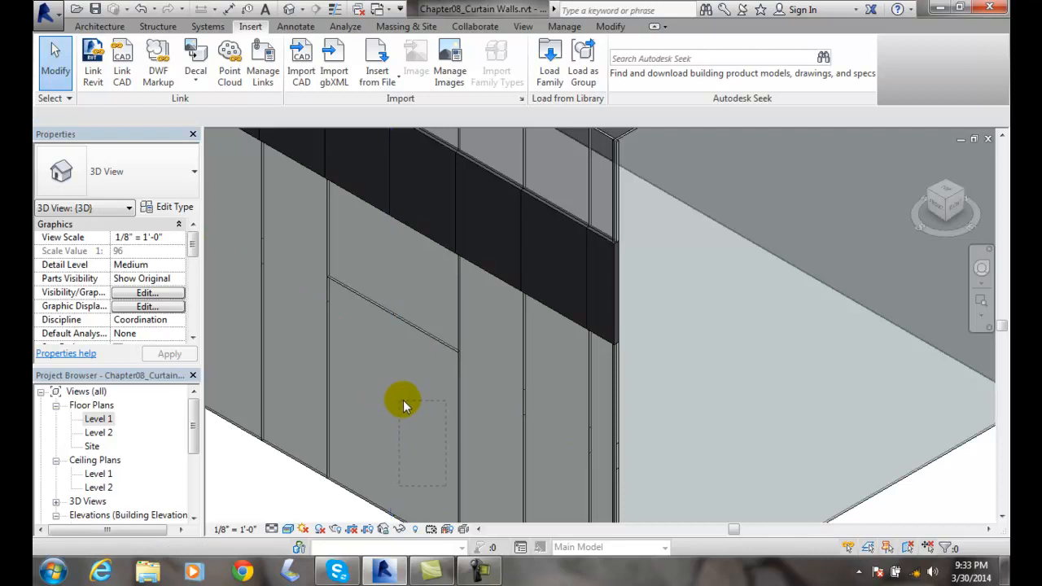
{"action": "left_click", "coordinate": [326, 290]}
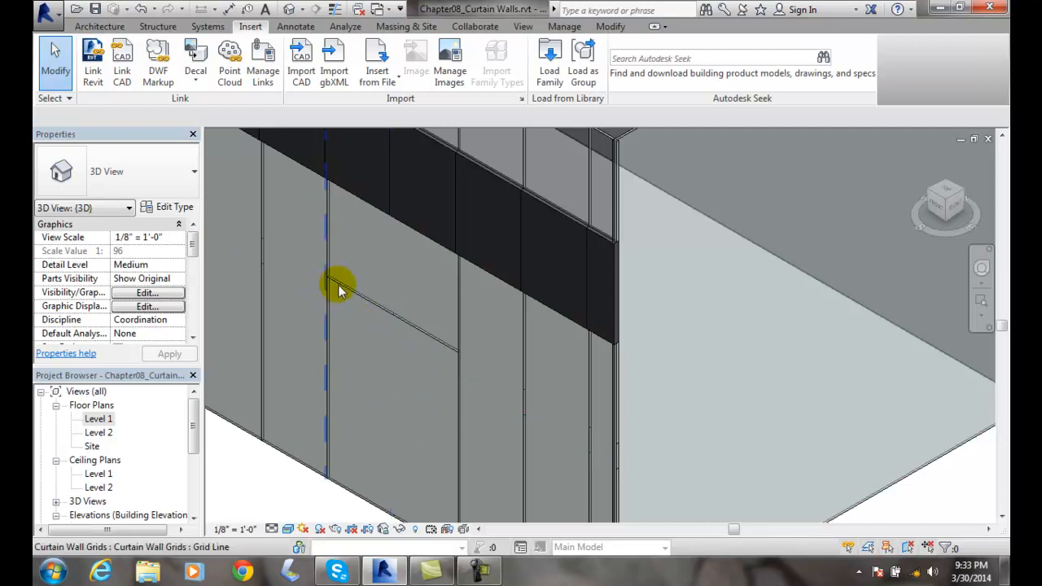
{"action": "left_click", "coordinate": [339, 293]}
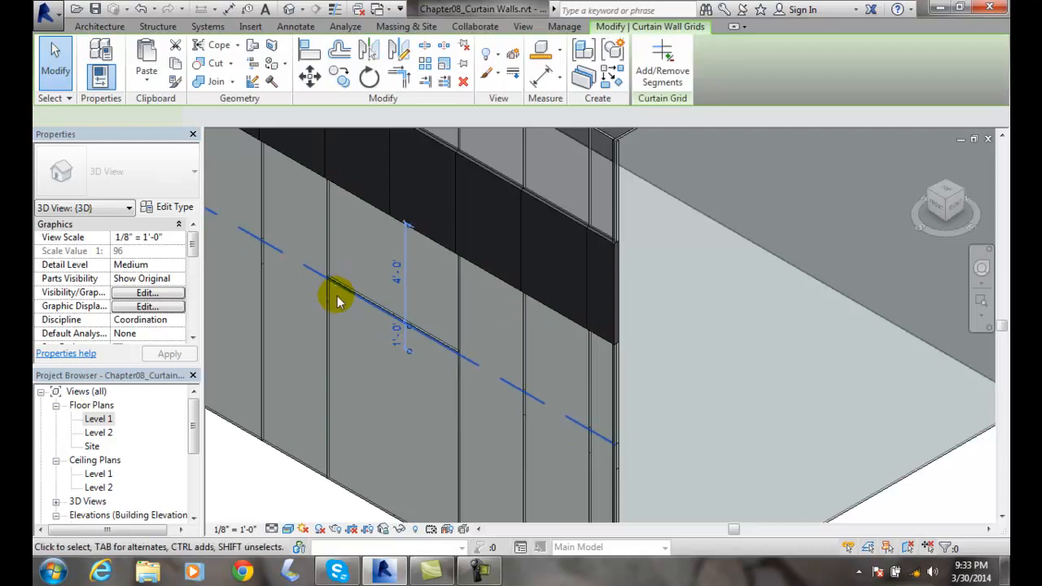
{"action": "left_click", "coordinate": [250, 26]}
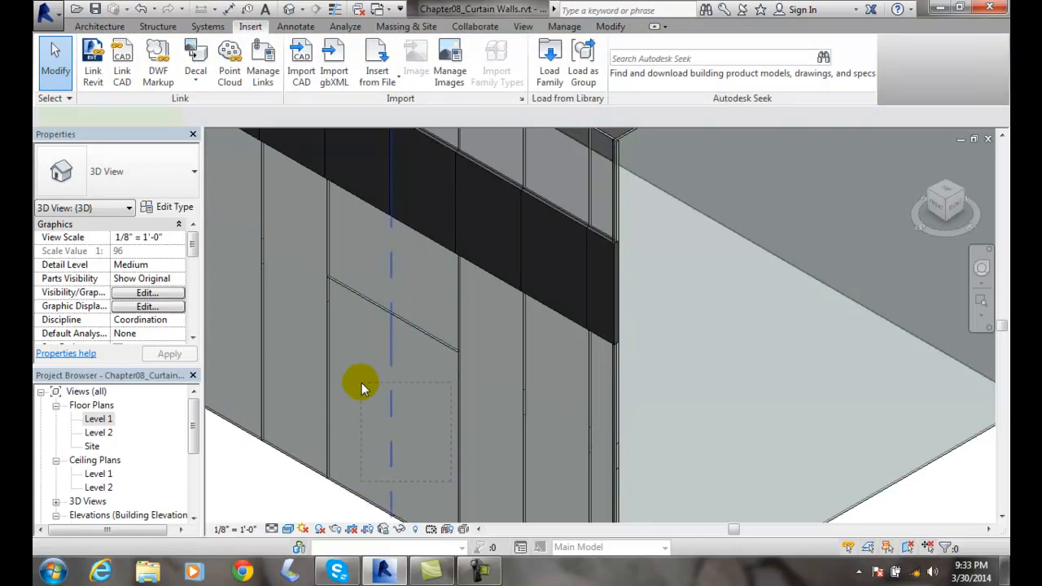
{"action": "left_click", "coordinate": [391, 269]}
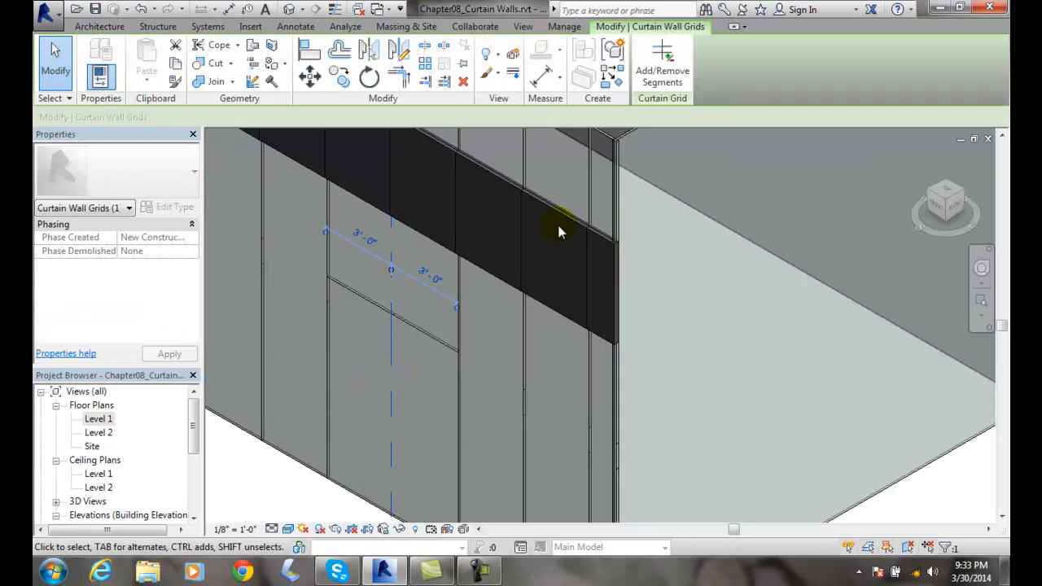
Return to the modelling commands and deselect to reveal the wide two-bay lower panel
{"action": "left_click", "coordinate": [251, 26]}
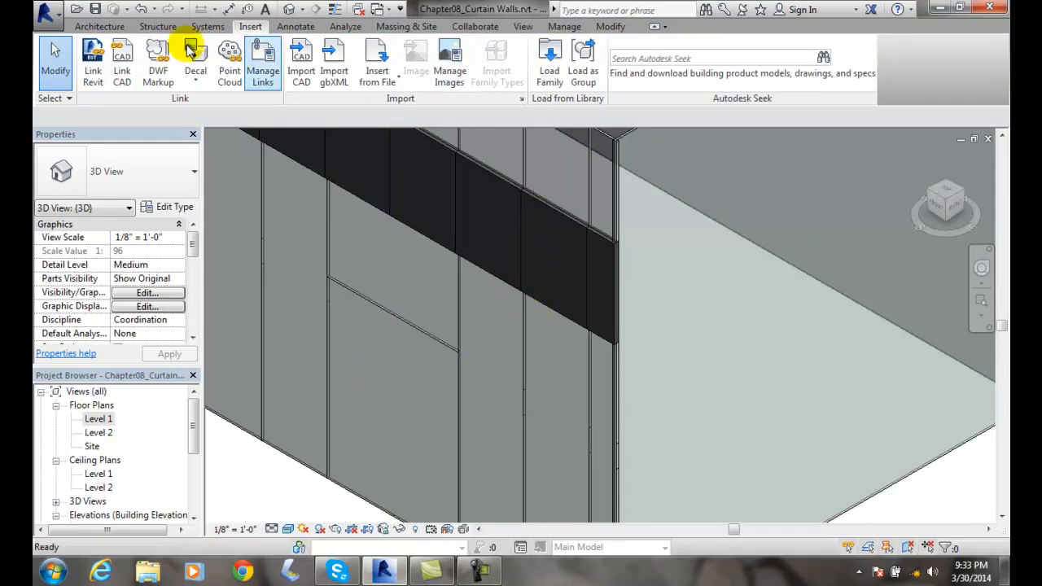
{"action": "left_click", "coordinate": [100, 26]}
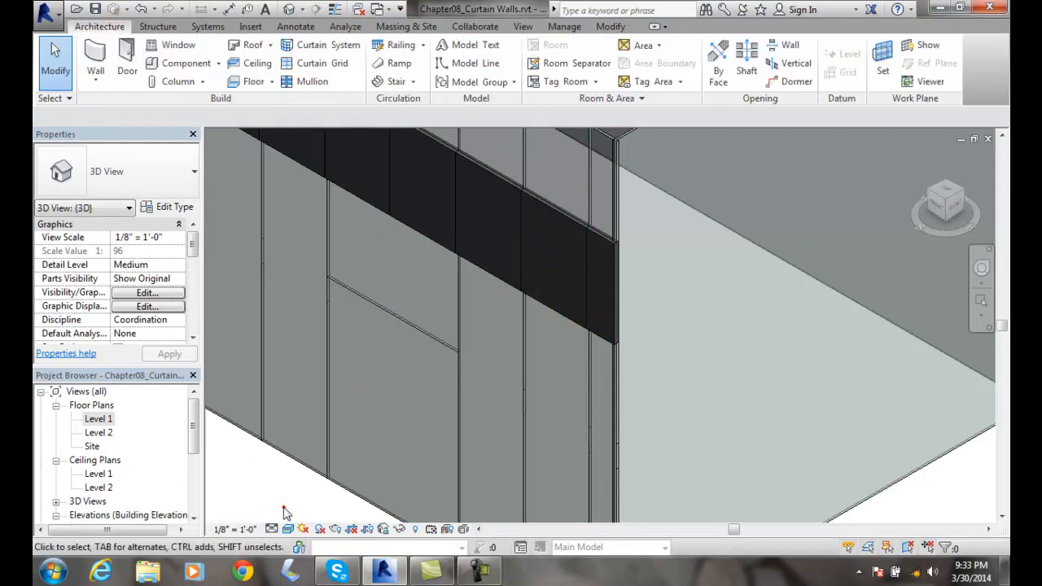
{"action": "left_click", "coordinate": [372, 374]}
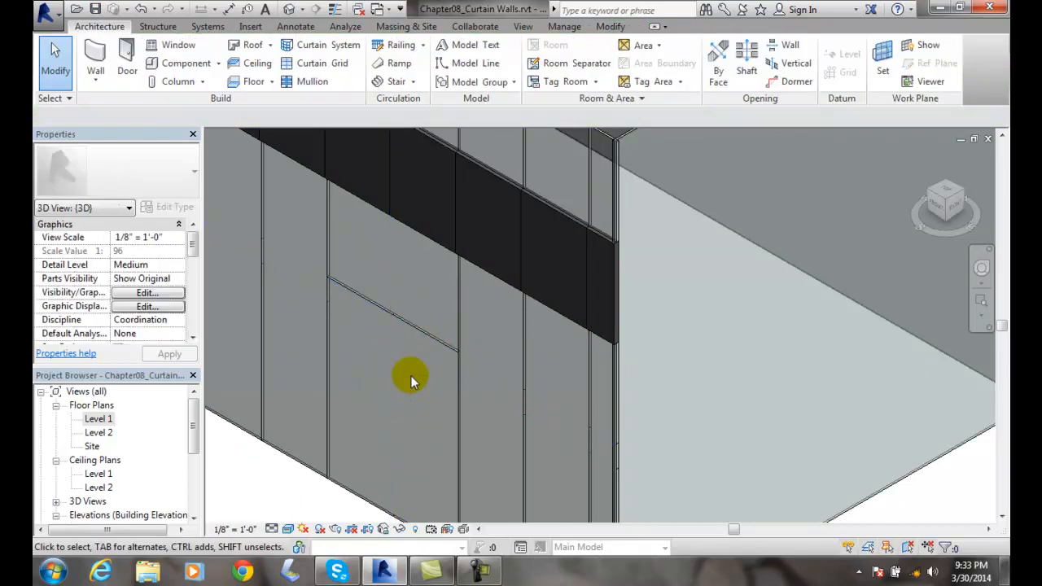
{"action": "left_click", "coordinate": [440, 432]}
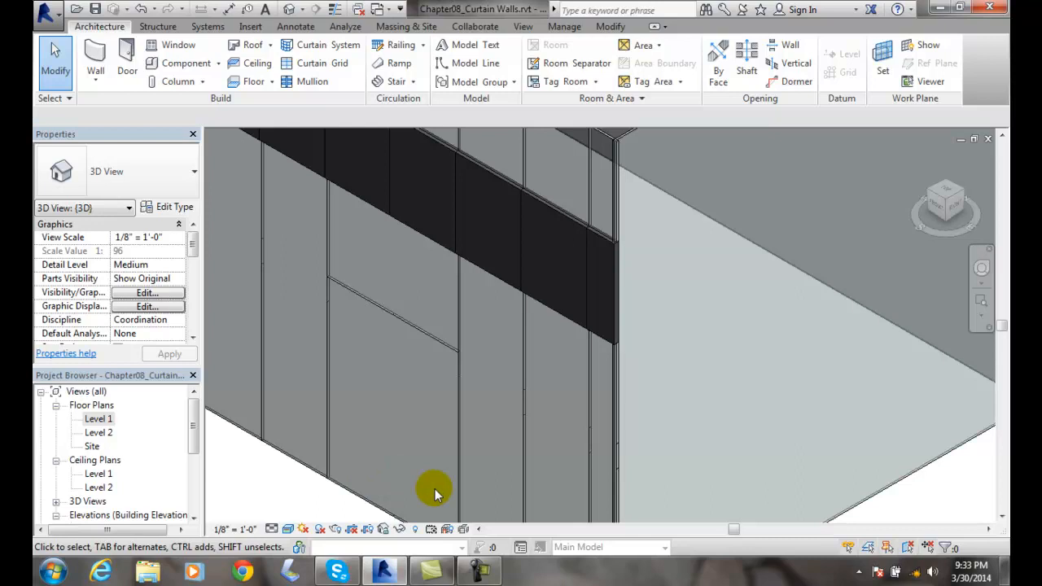
{"action": "left_click", "coordinate": [368, 365]}
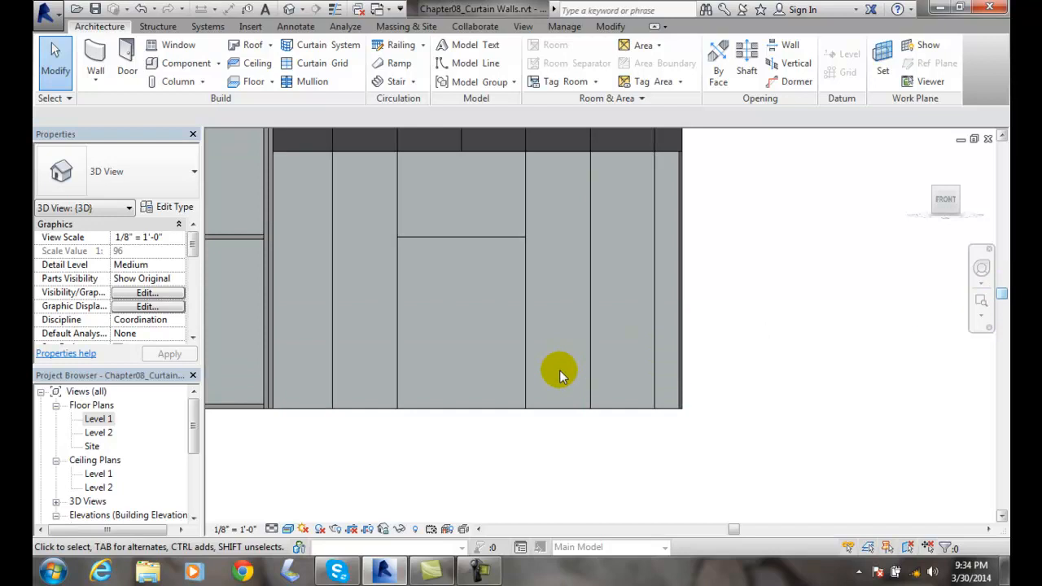
Window-select the enlarged panel and filter out Curtain Wall Grids and Walls to keep only the panel
{"action": "left_click", "coordinate": [453, 309]}
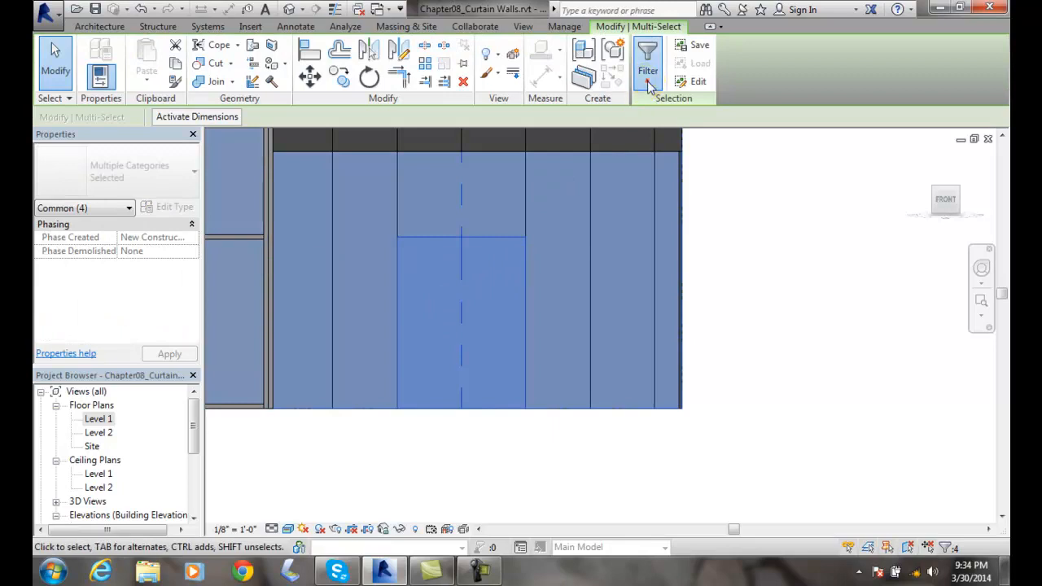
{"action": "left_click", "coordinate": [648, 52]}
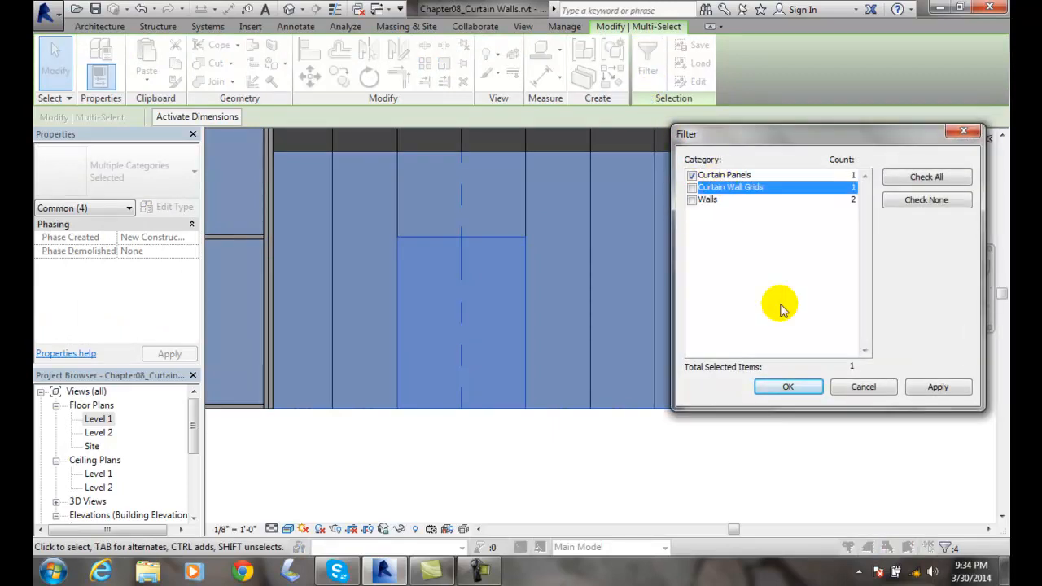
{"action": "left_click", "coordinate": [788, 388]}
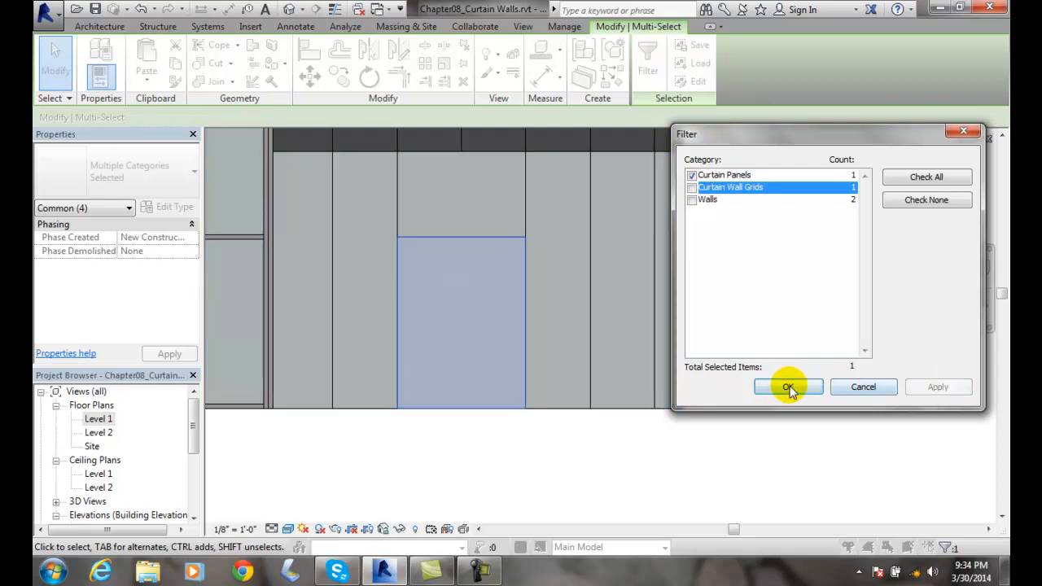
{"action": "left_click", "coordinate": [788, 388]}
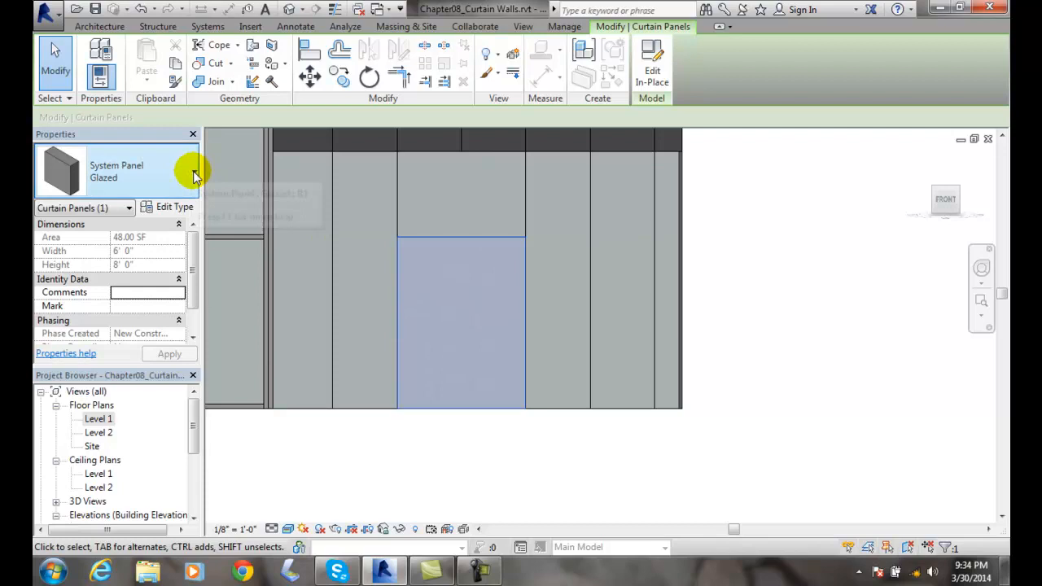
Change the selected panel's type to the Curtain Wall Sgl Glass door and deselect it
{"action": "left_click", "coordinate": [194, 171]}
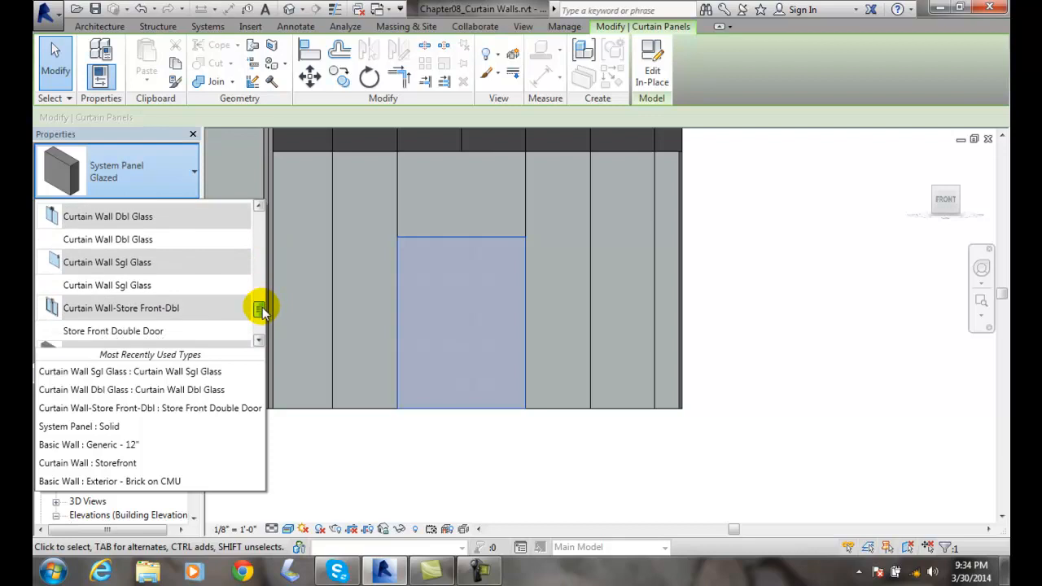
{"action": "mouse_move", "coordinate": [105, 307]}
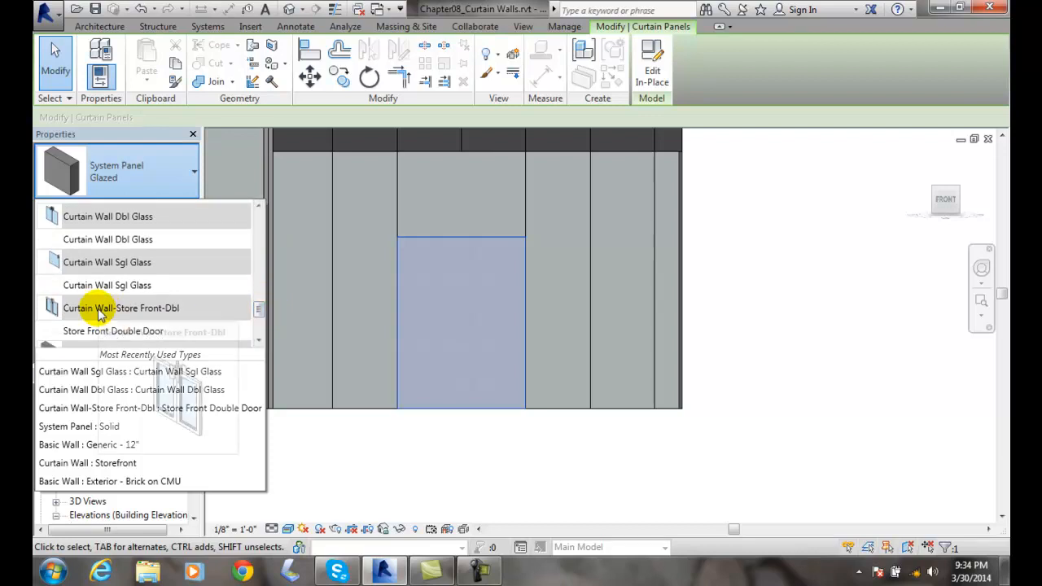
{"action": "mouse_move", "coordinate": [120, 308]}
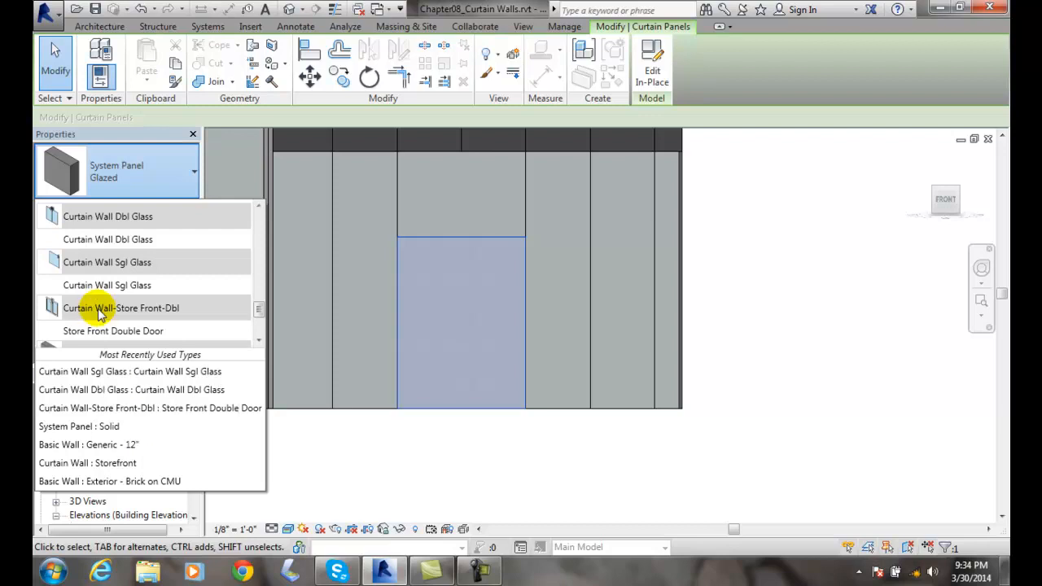
{"action": "mouse_move", "coordinate": [355, 300]}
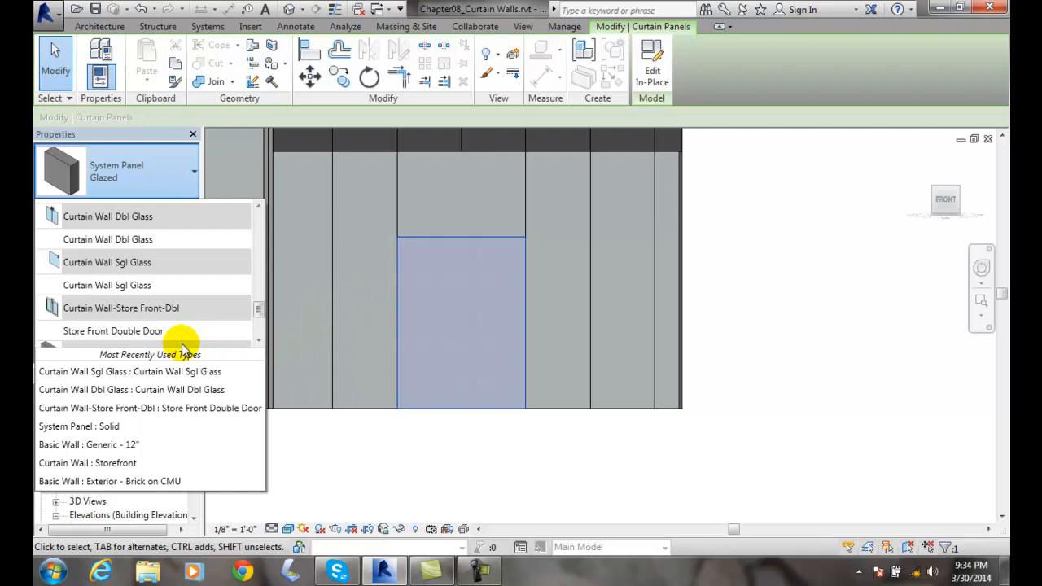
{"action": "left_click", "coordinate": [114, 331]}
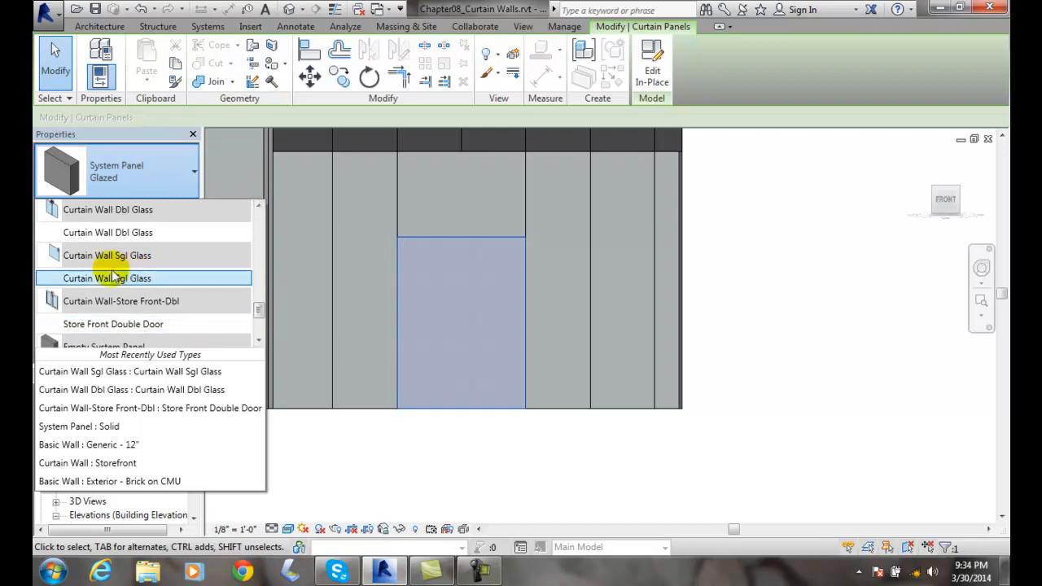
{"action": "mouse_move", "coordinate": [97, 260]}
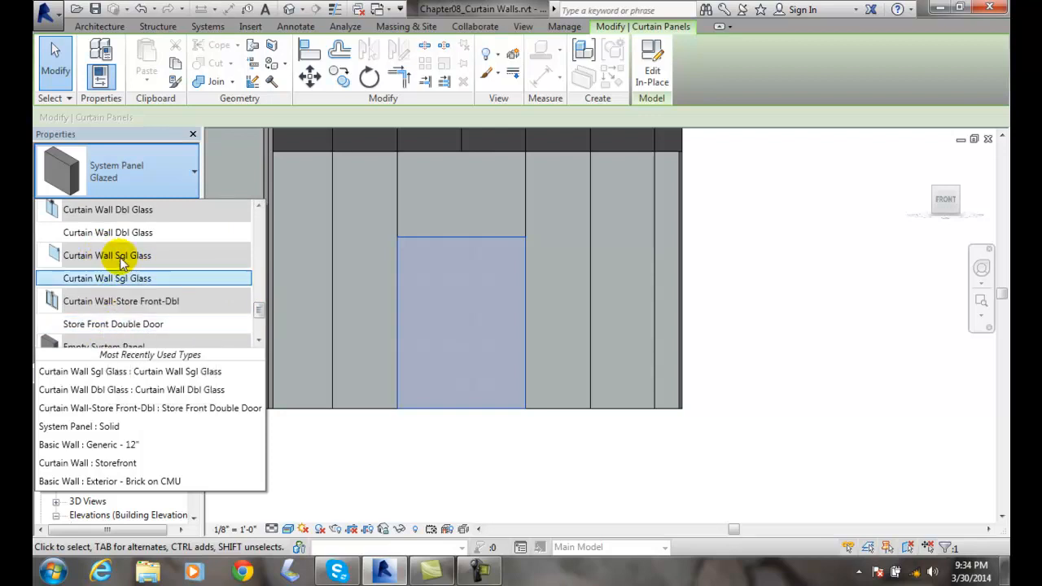
{"action": "left_click", "coordinate": [108, 277]}
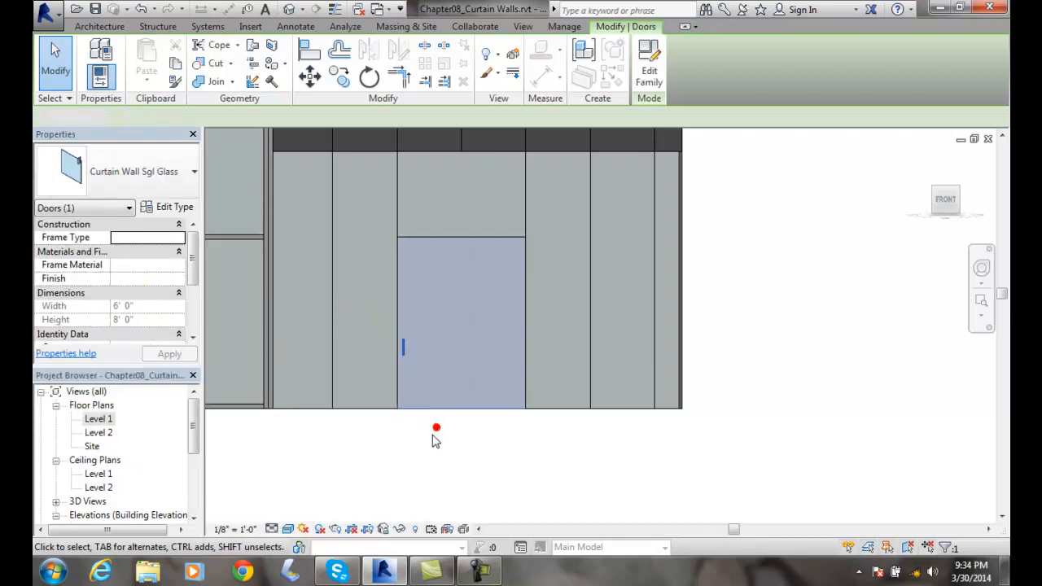
{"action": "left_click", "coordinate": [480, 384]}
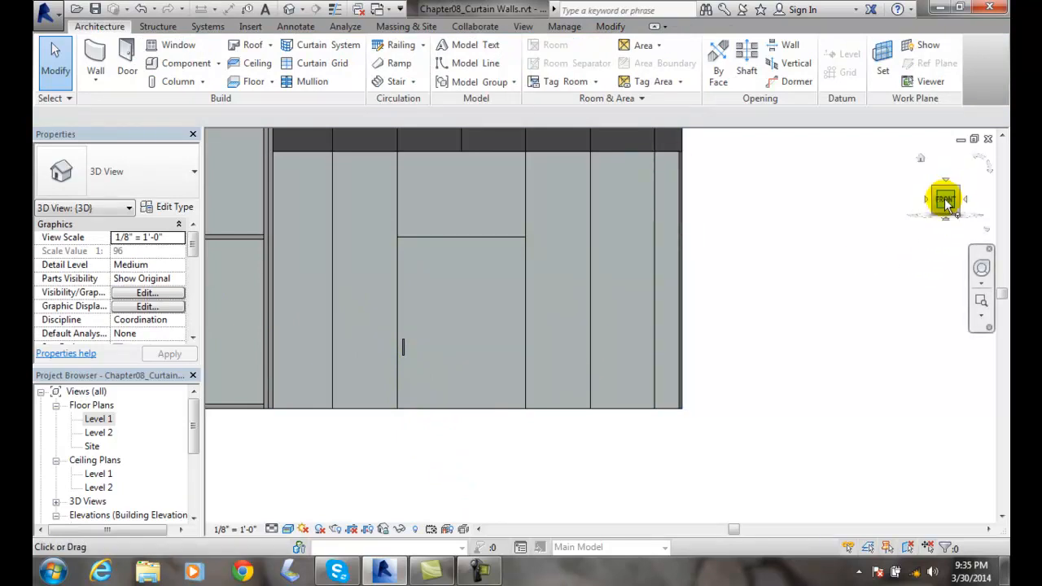
Return to the isometric 3D view to check the new single-glass door in the curtain wall
{"action": "left_click", "coordinate": [945, 199]}
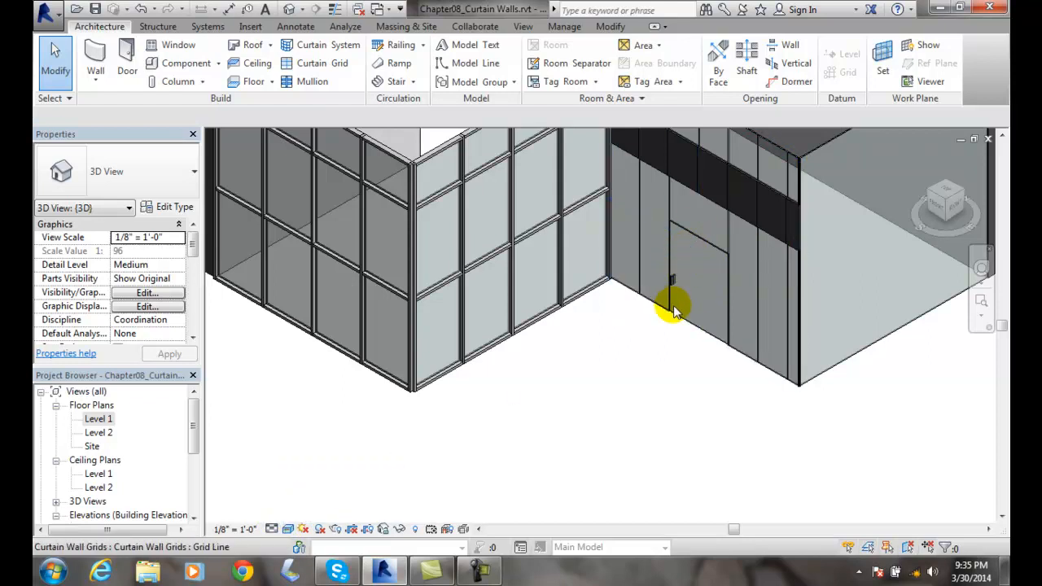
{"action": "mouse_move", "coordinate": [658, 280]}
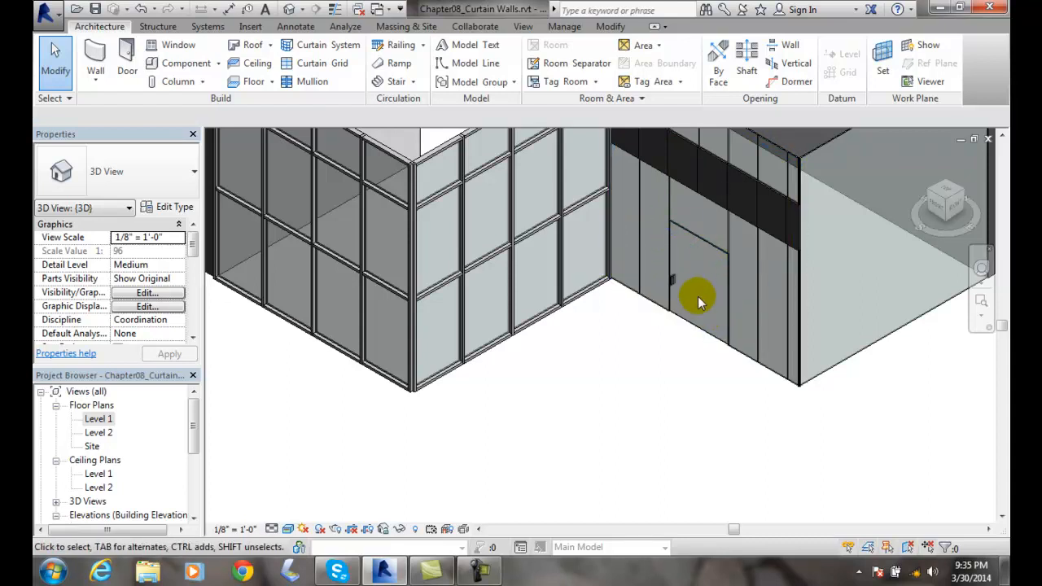
{"action": "mouse_move", "coordinate": [700, 274]}
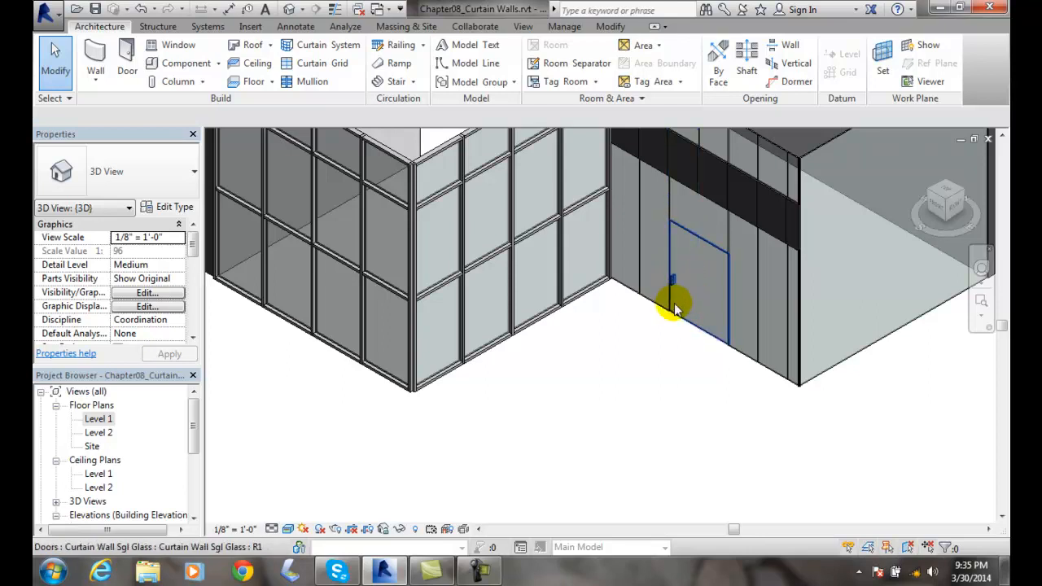
{"action": "mouse_move", "coordinate": [671, 301]}
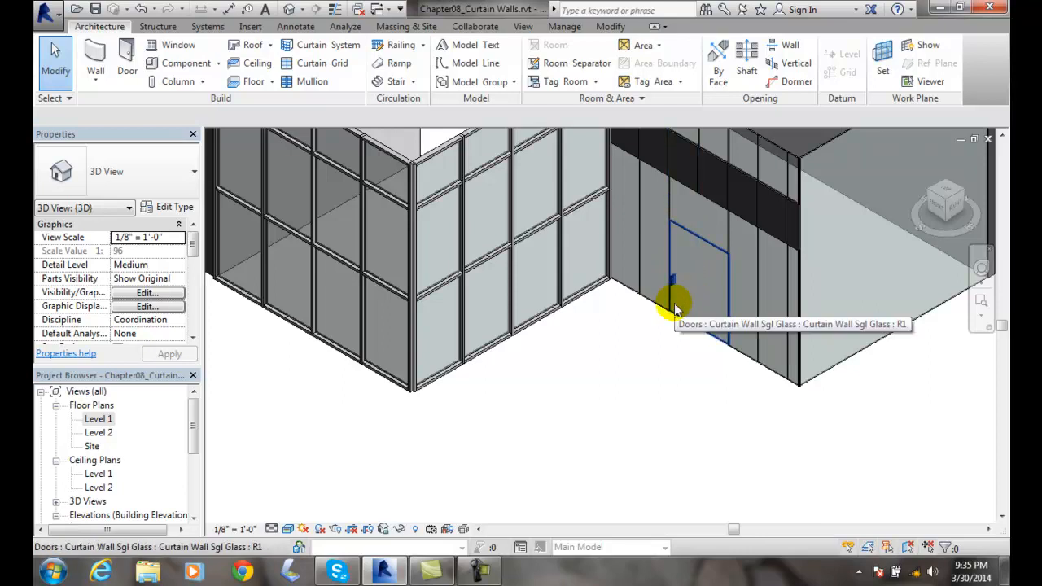